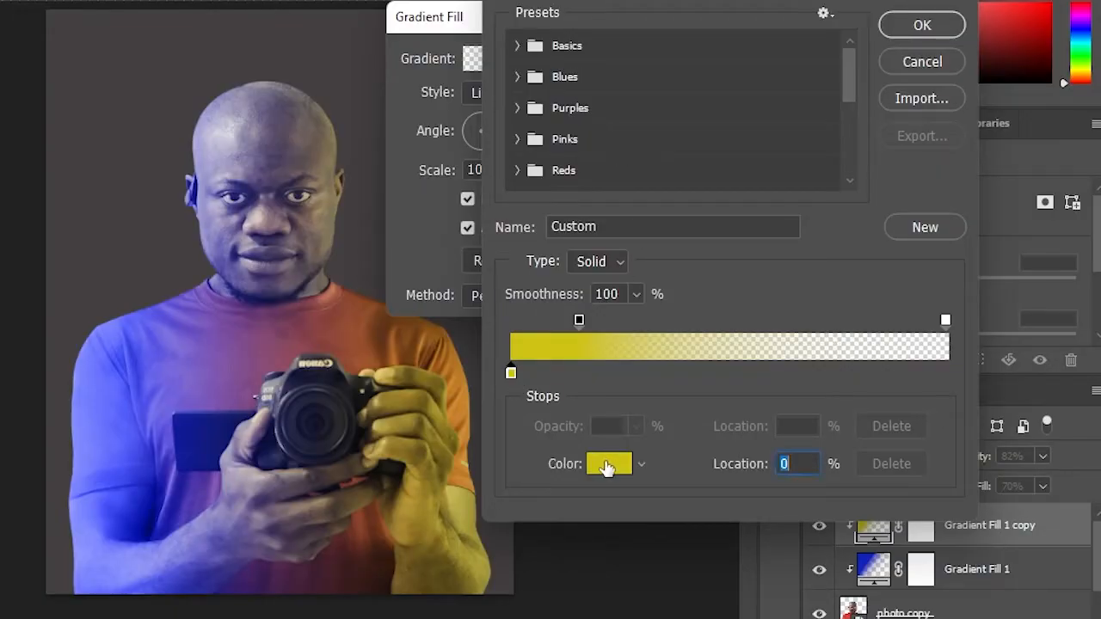
Recolour the copied gradient's stop to red and move the opacity stop from 23% to 36%.
click(609, 465)
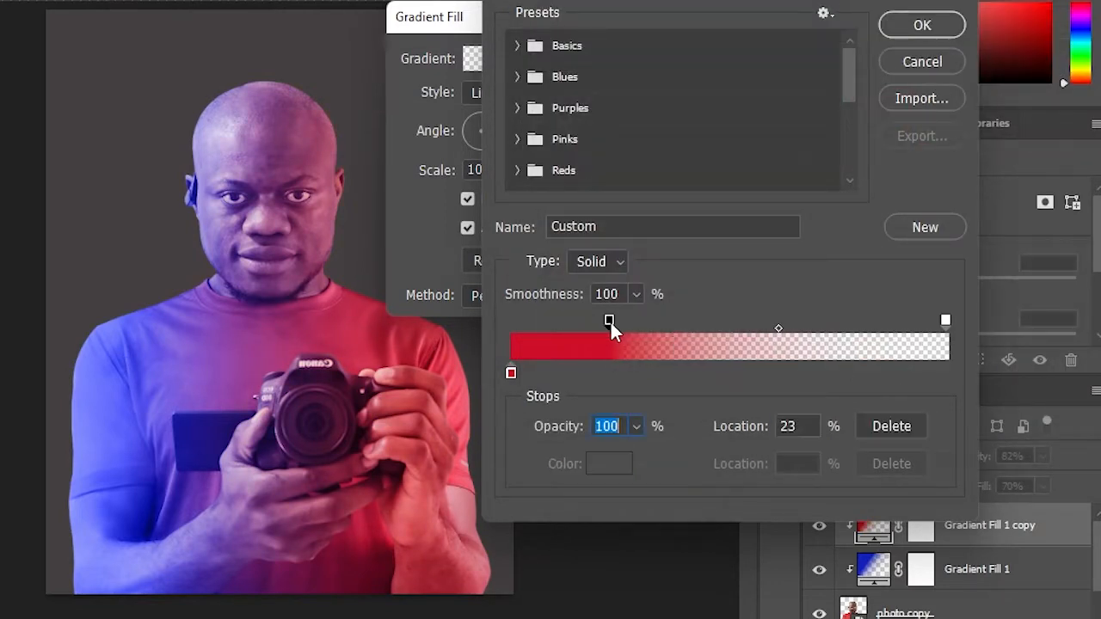
drag(609, 322, 640, 322)
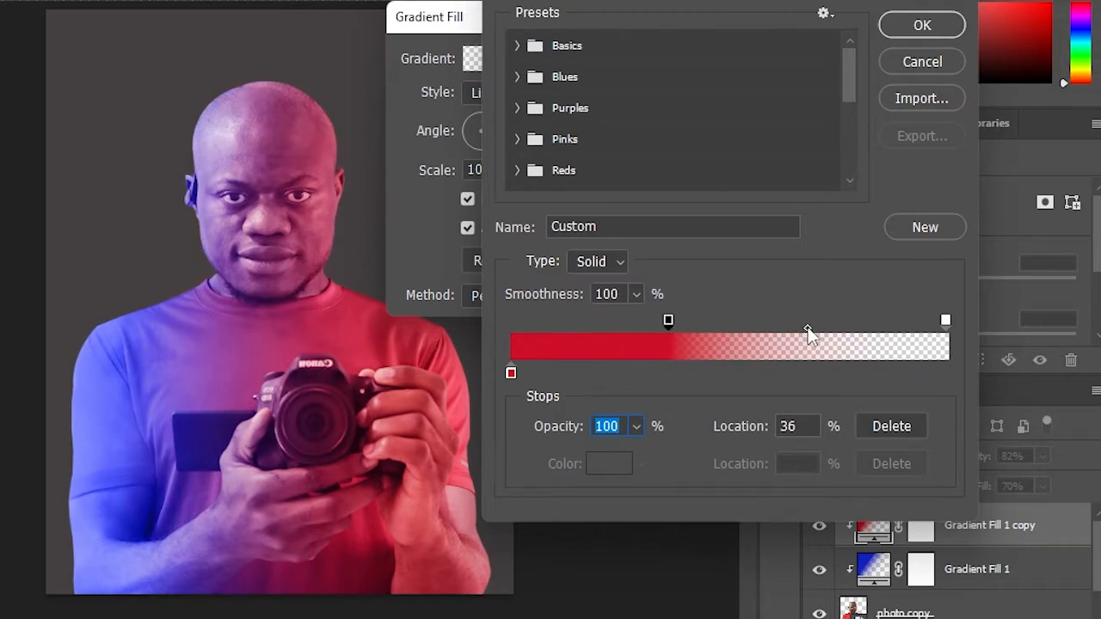
click(922, 62)
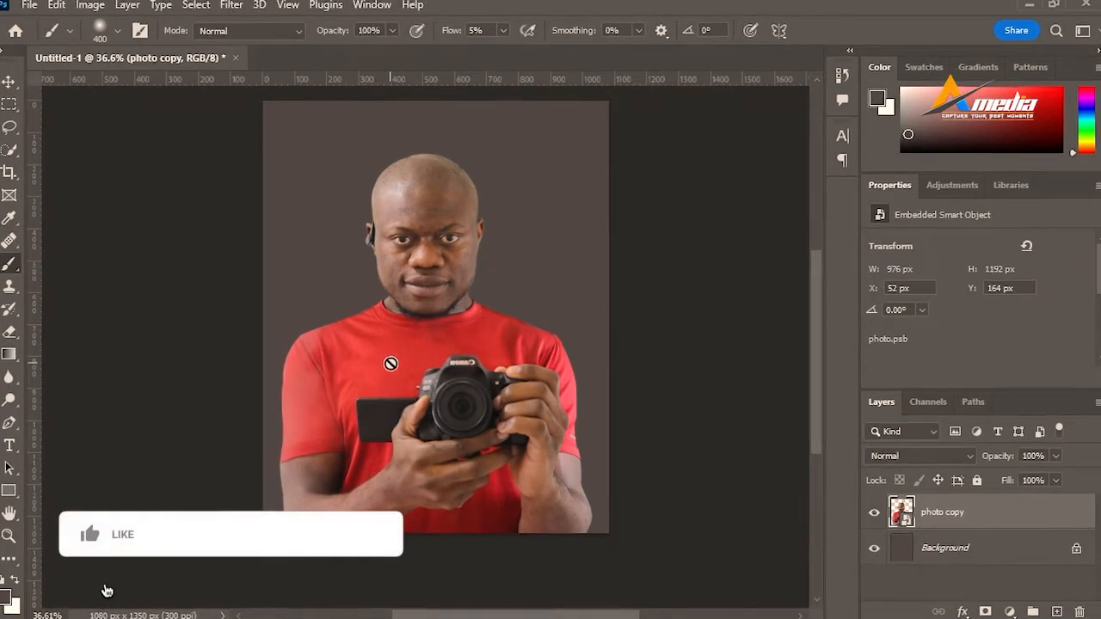
Show the Create new fill or adjustment layer menu from the Layers panel.
click(90, 533)
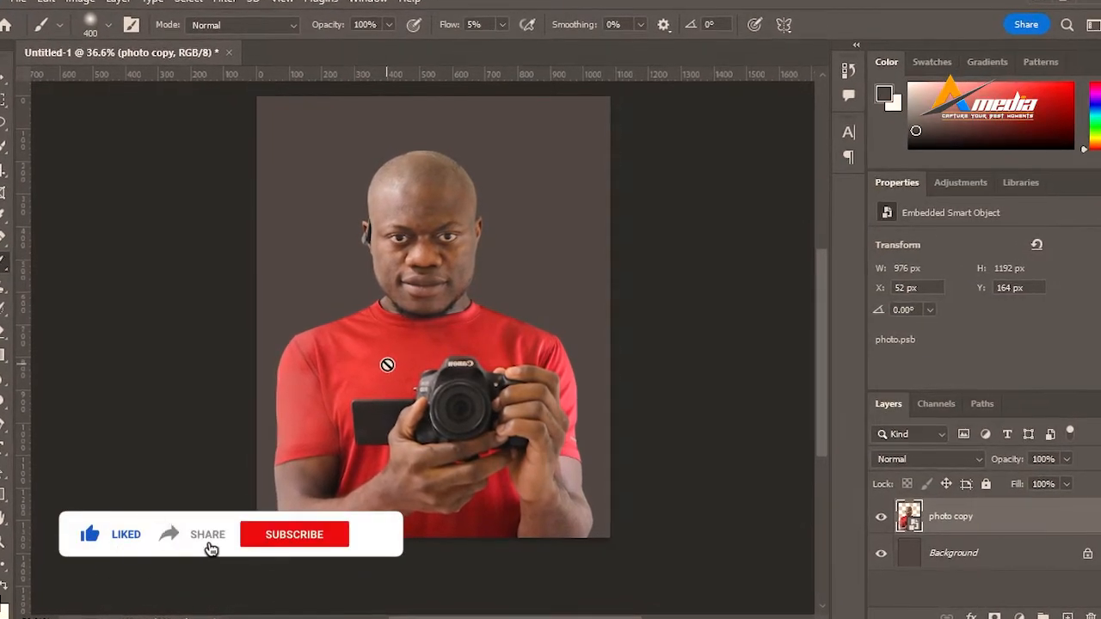
click(294, 533)
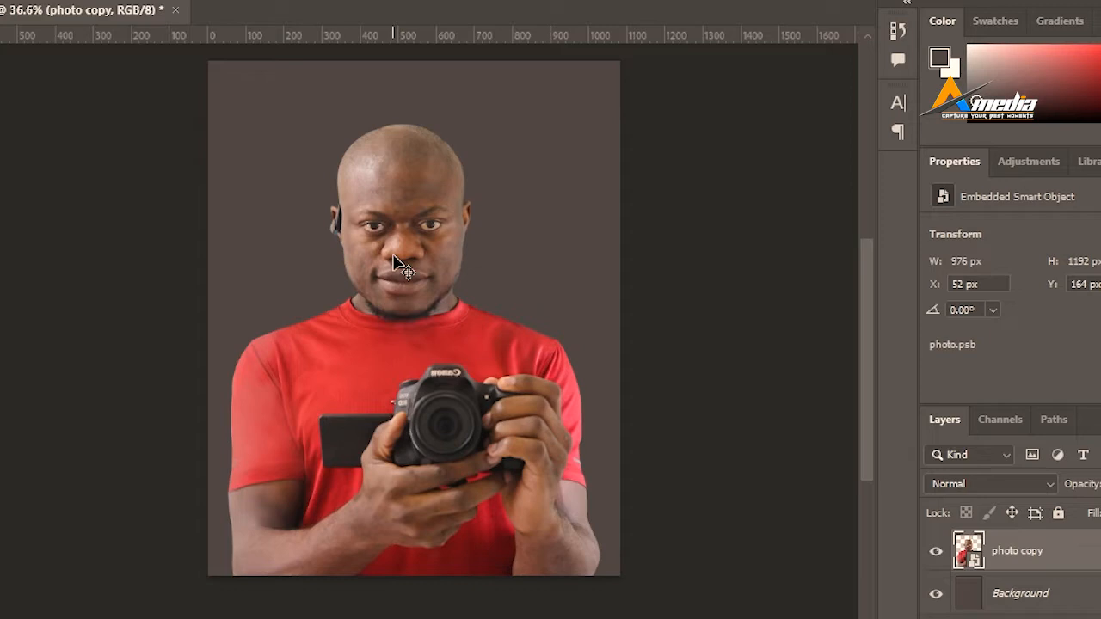
mouse_move(576, 301)
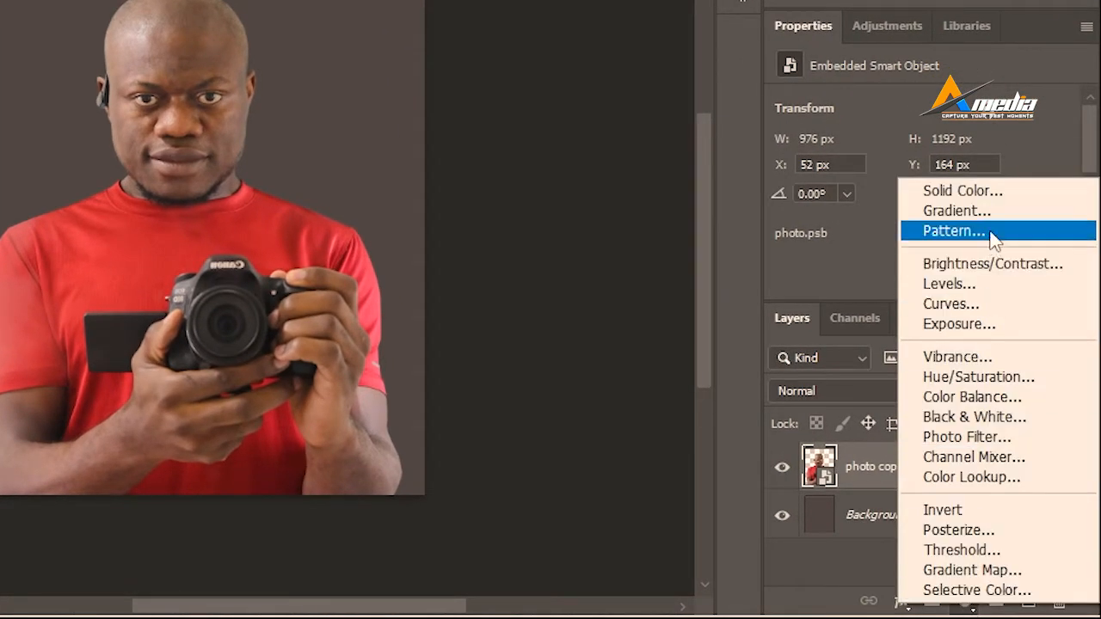
Add a gradient fill layer with its left colour stop set to blue #1b27c8.
click(957, 210)
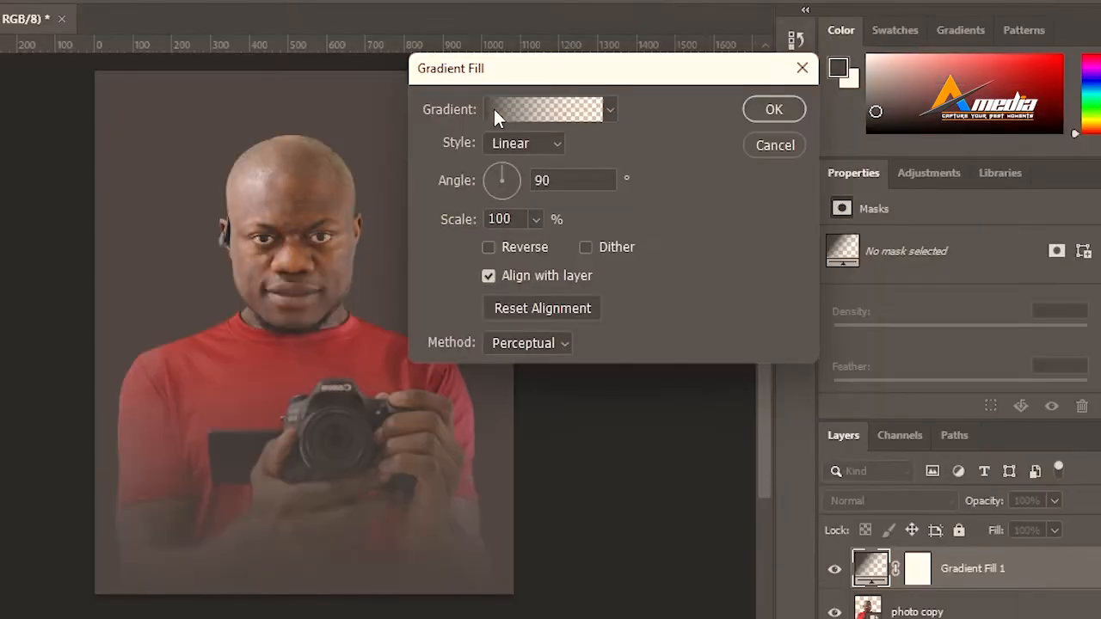
click(547, 110)
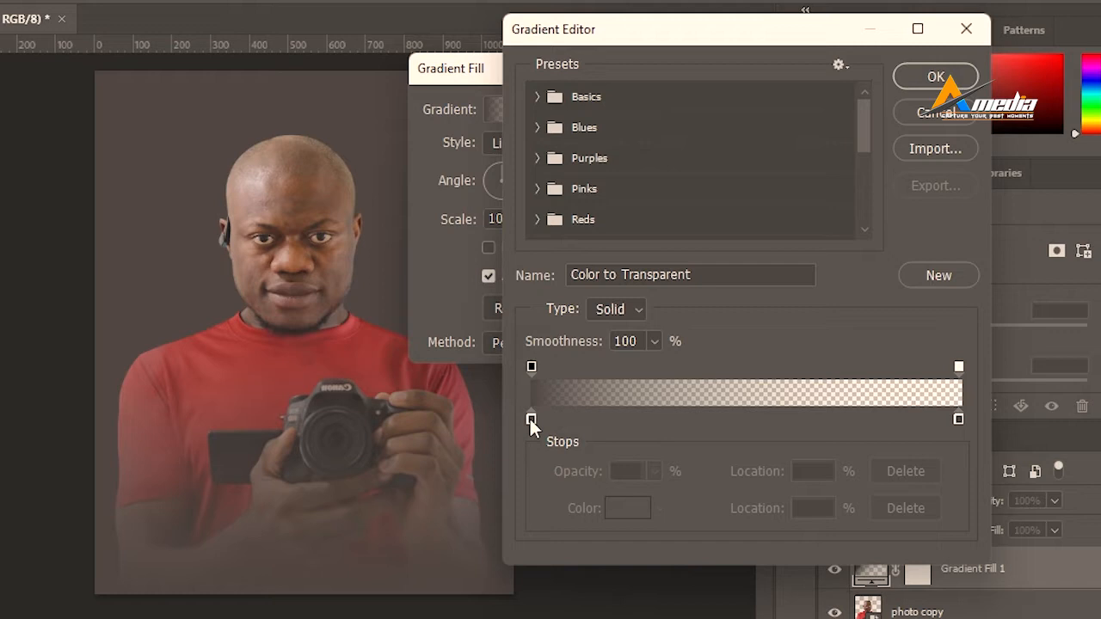
click(530, 420)
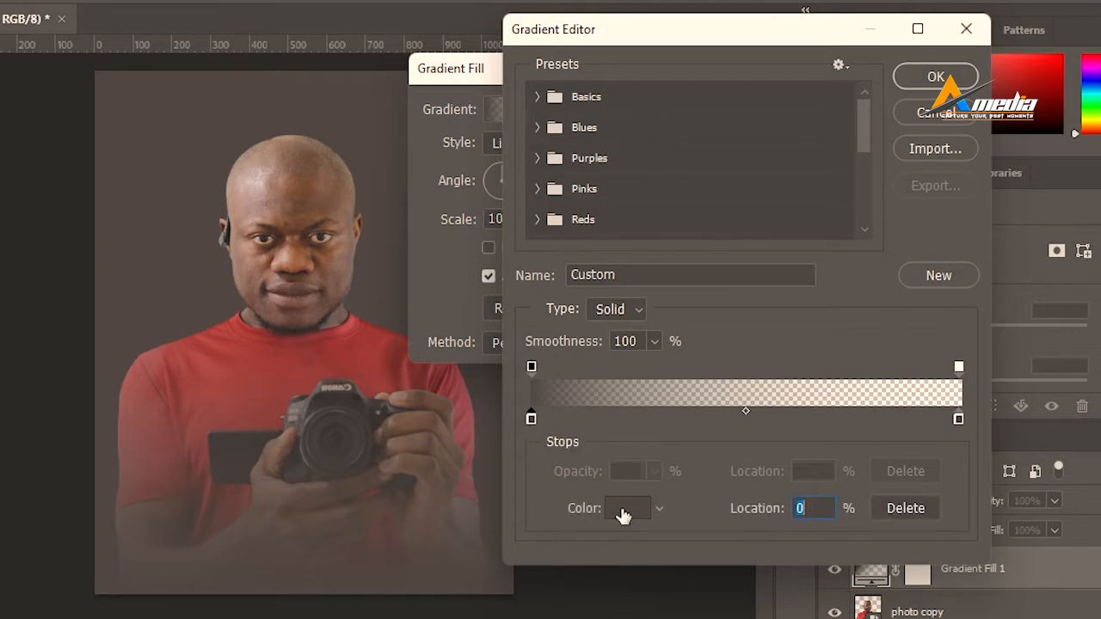
click(626, 508)
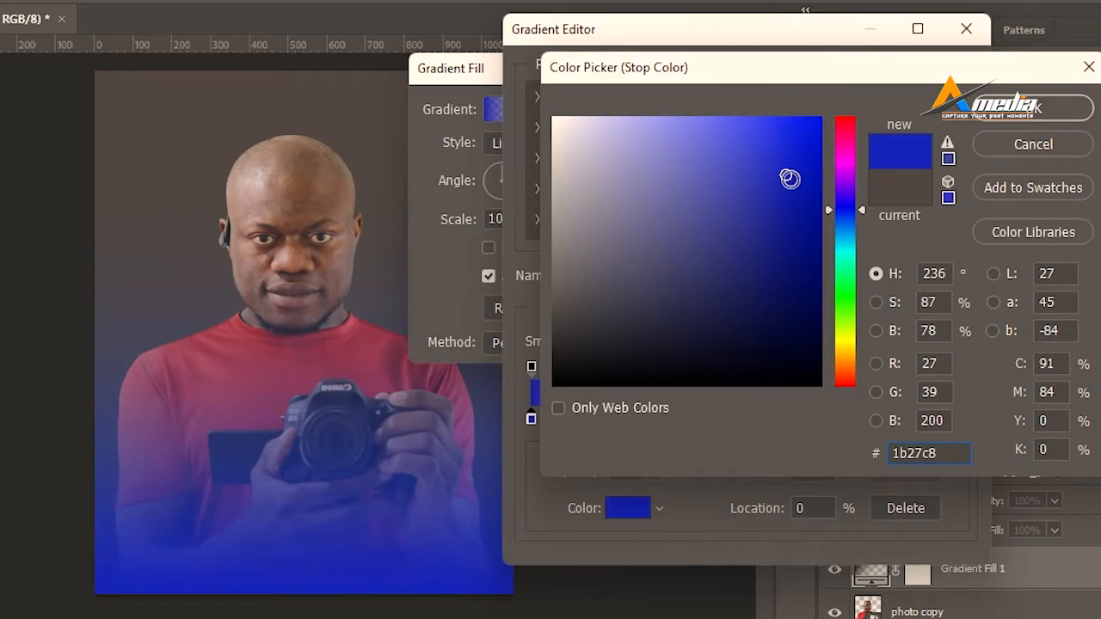
click(1032, 145)
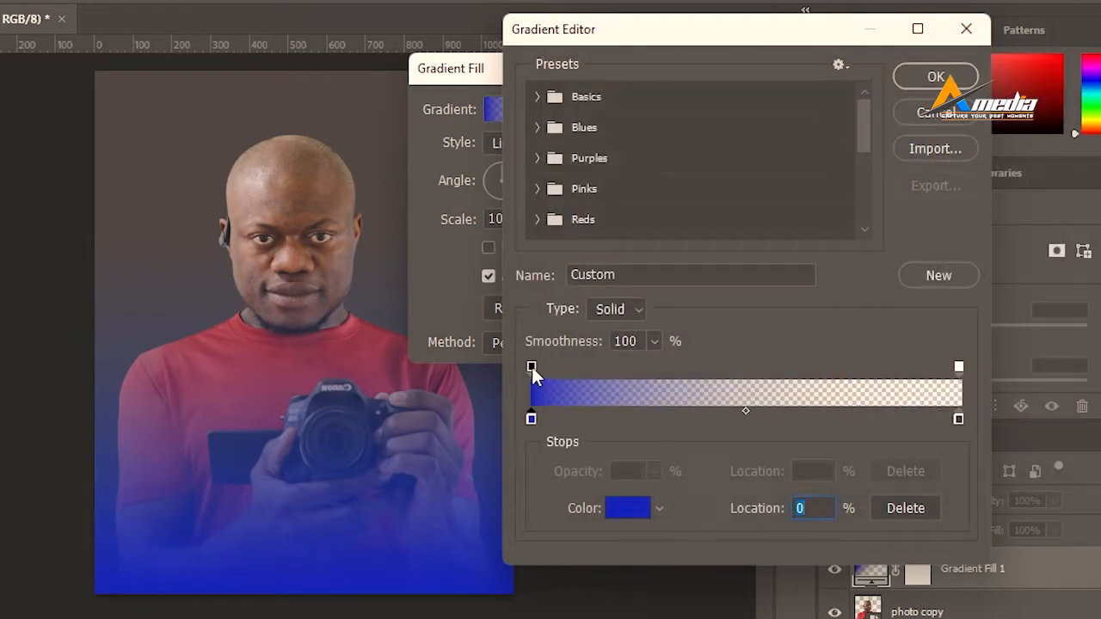
mouse_move(532, 367)
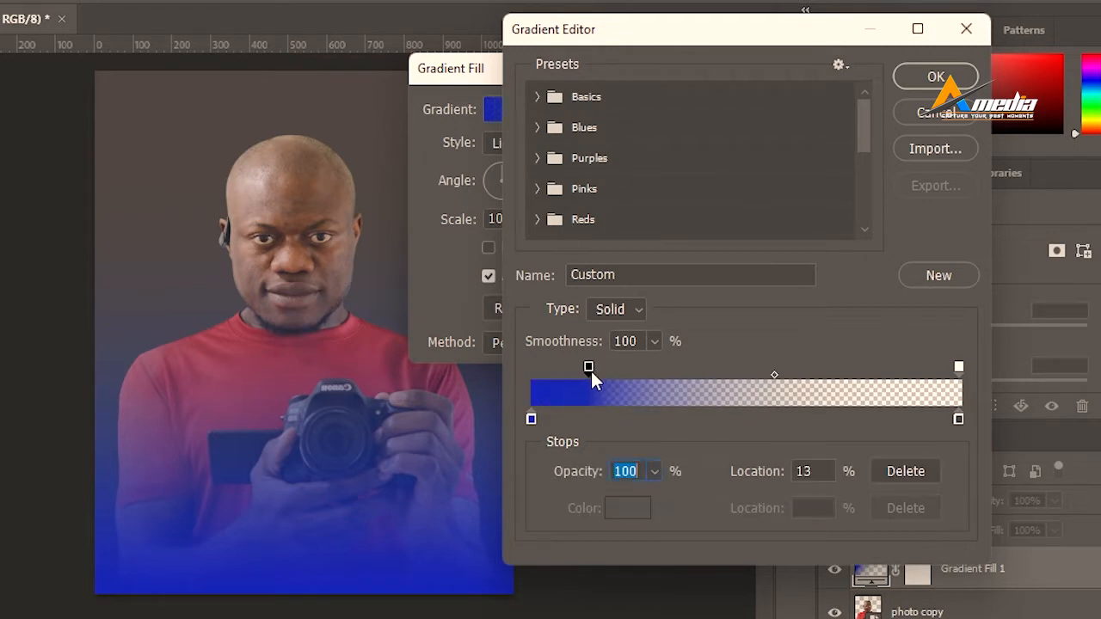
Extend the solid blue opacity stop, remove the right colour stop and set Angle 0 for a horizontal fade.
drag(589, 367, 654, 366)
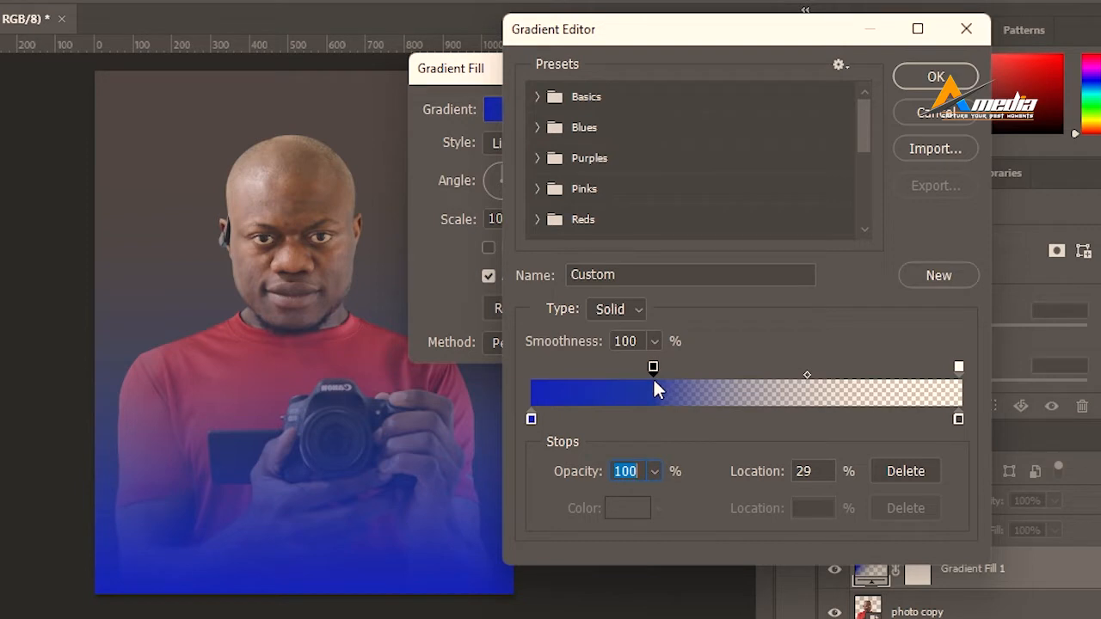
drag(654, 368, 620, 368)
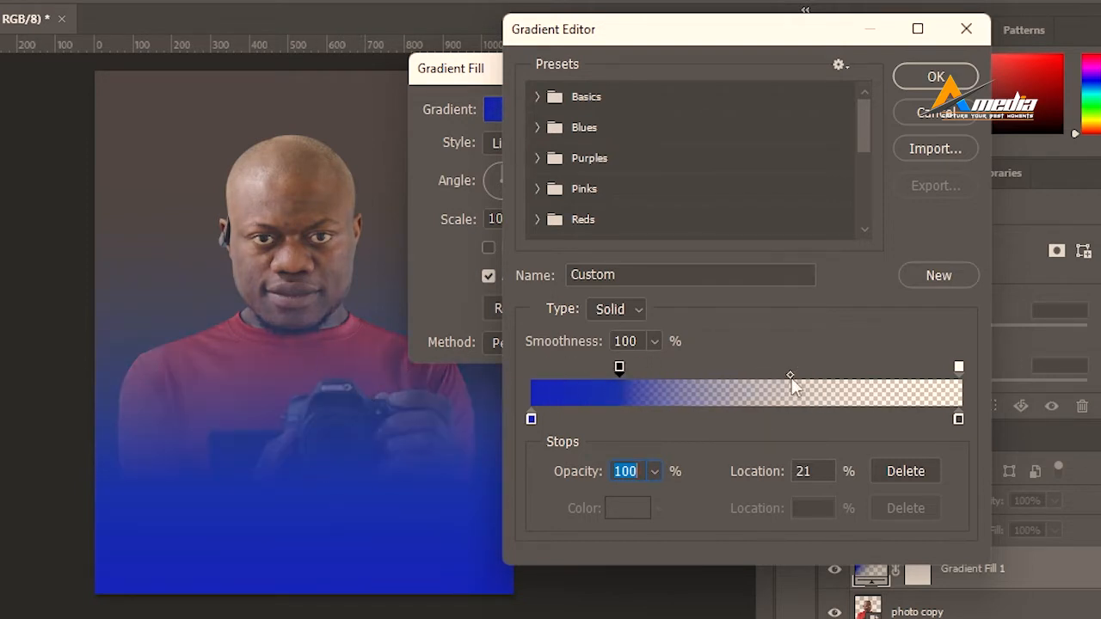
mouse_move(790, 375)
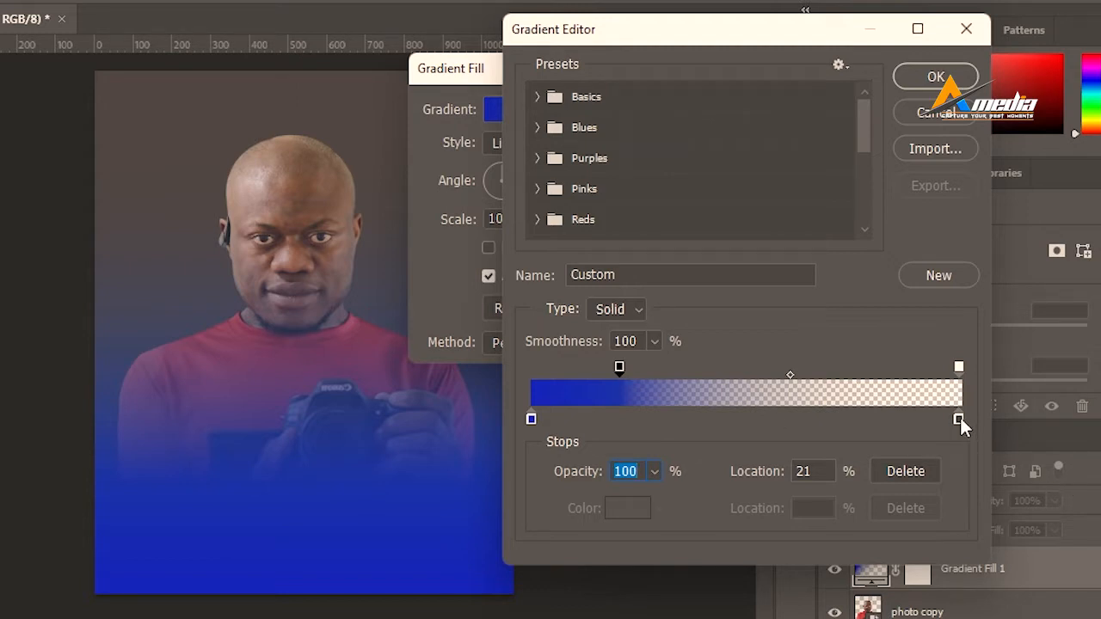
click(960, 420)
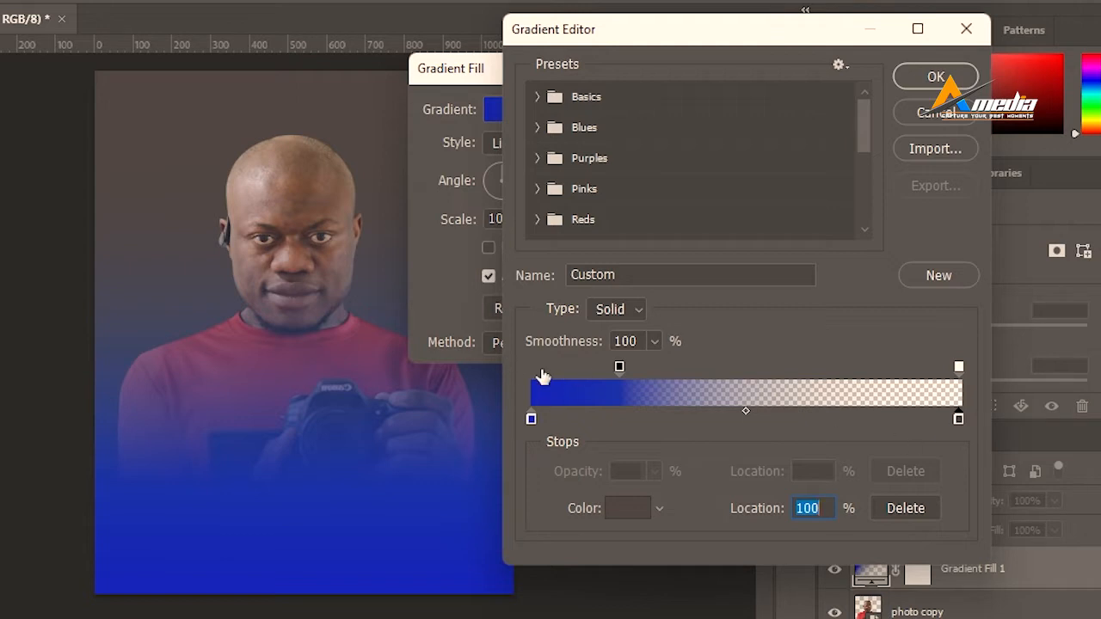
mouse_move(612, 513)
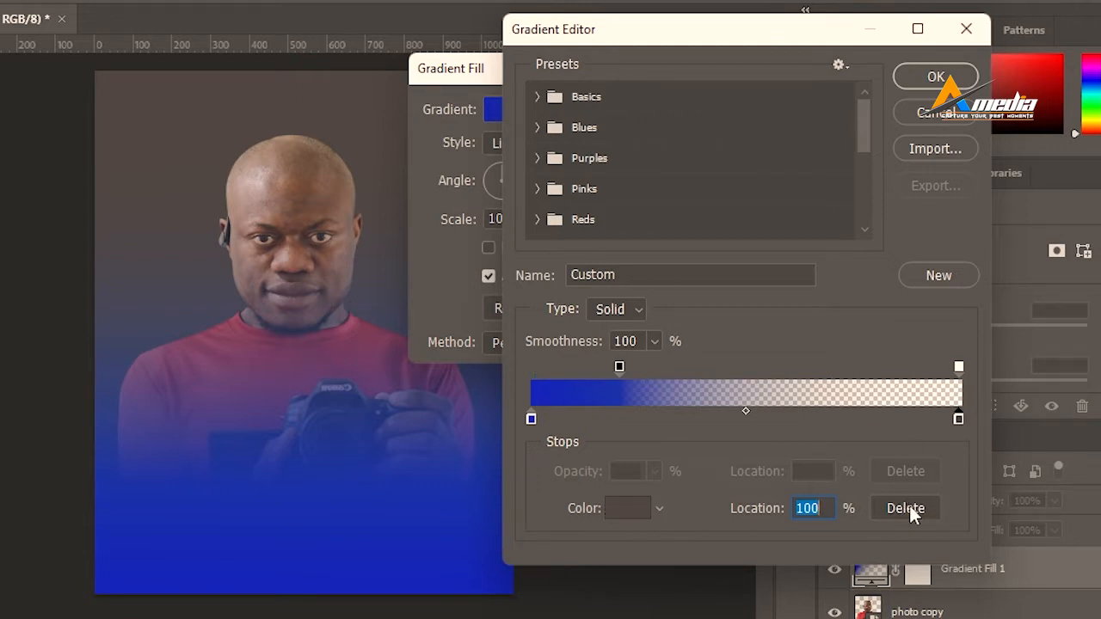
click(905, 507)
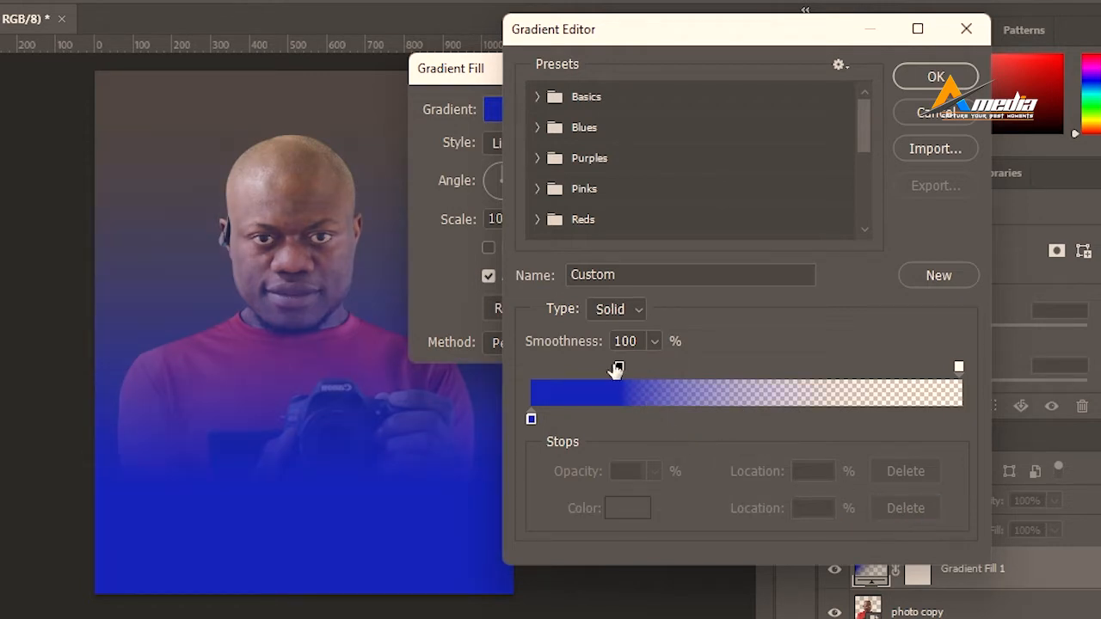
click(594, 367)
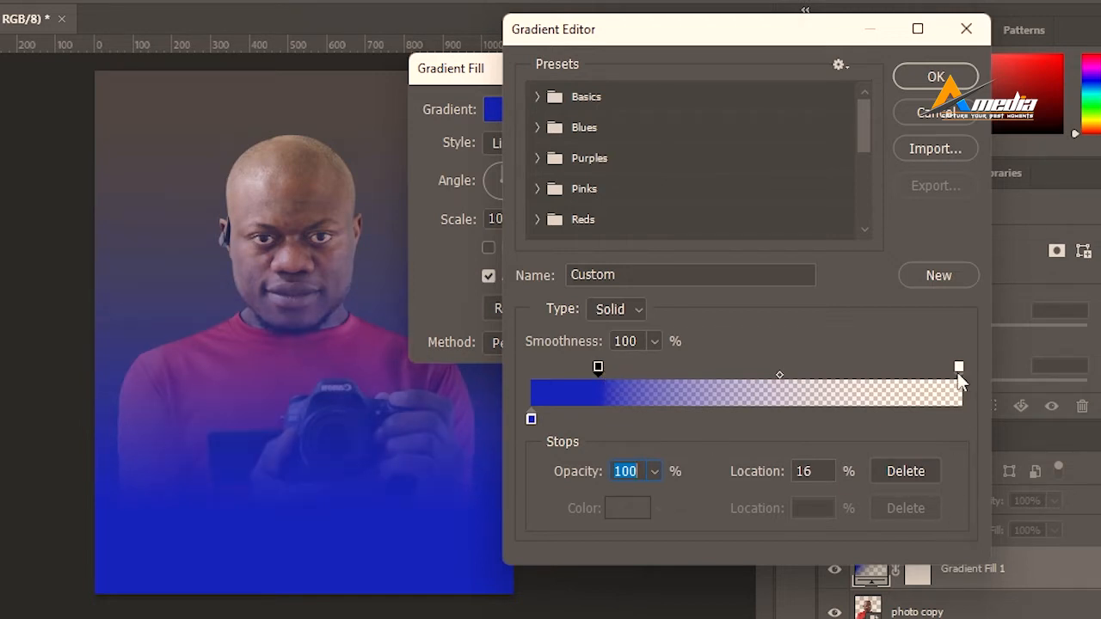
click(936, 76)
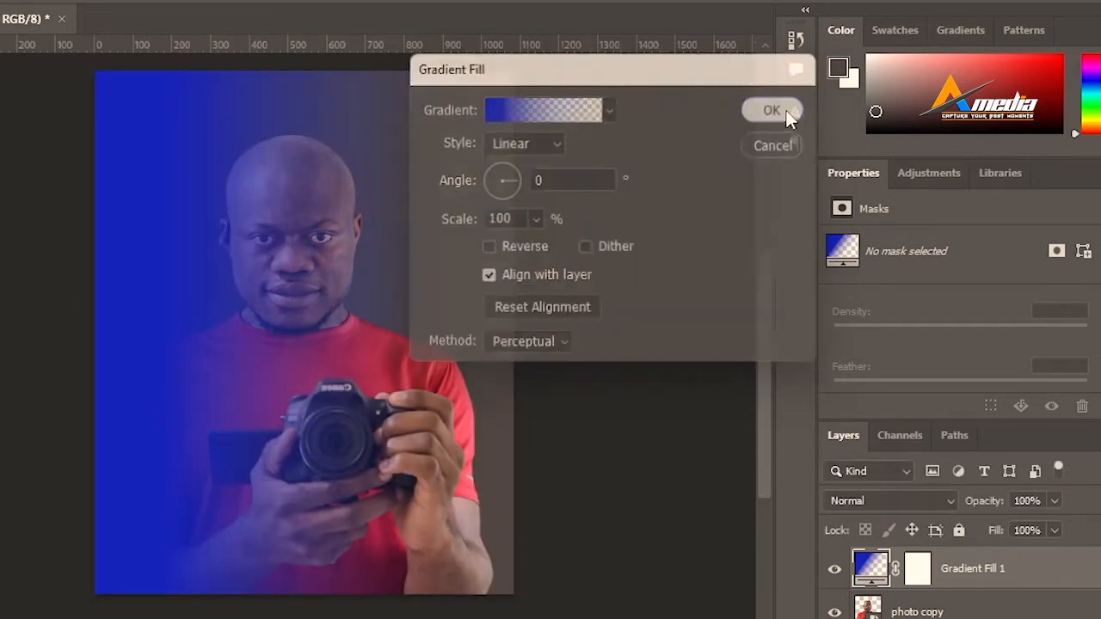
Set the gradient fill layer to Color blend mode and duplicate it with Ctrl+J.
click(771, 110)
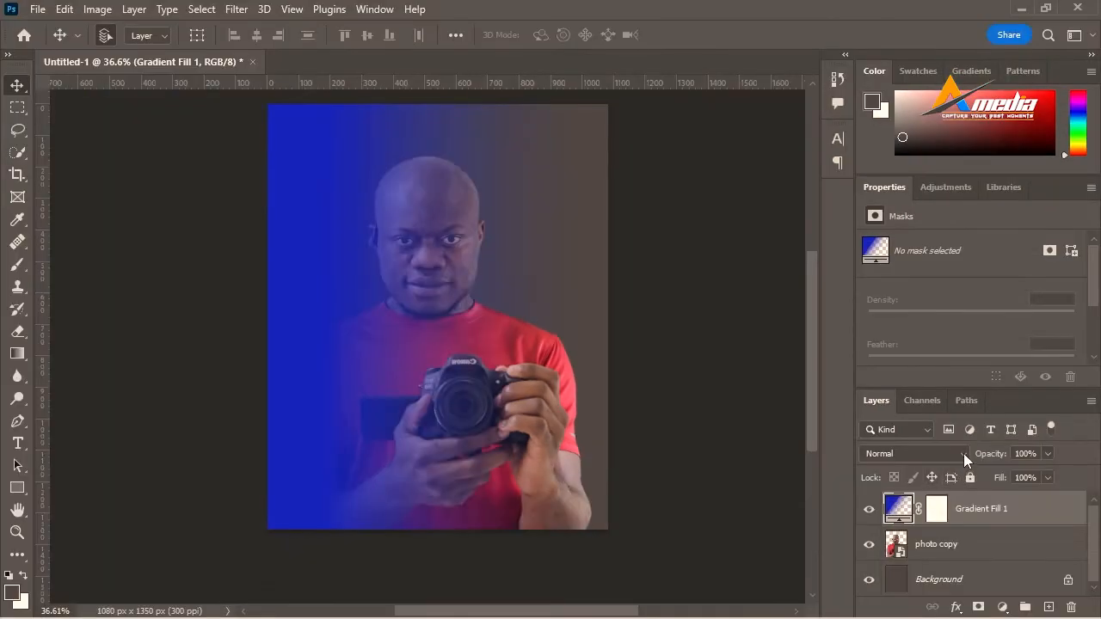
click(908, 454)
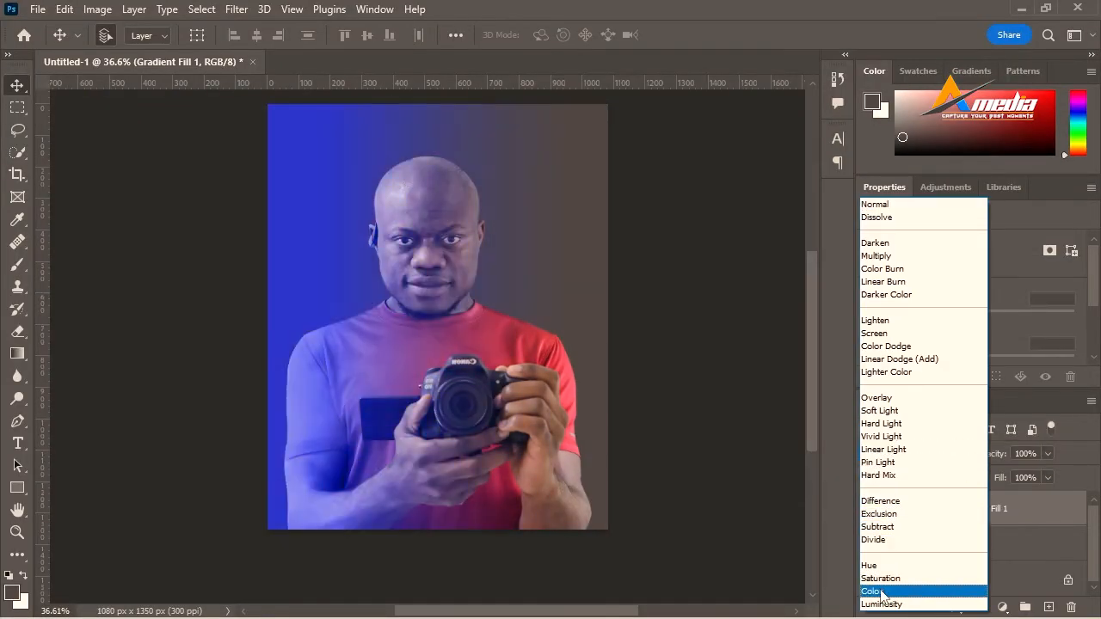
click(871, 592)
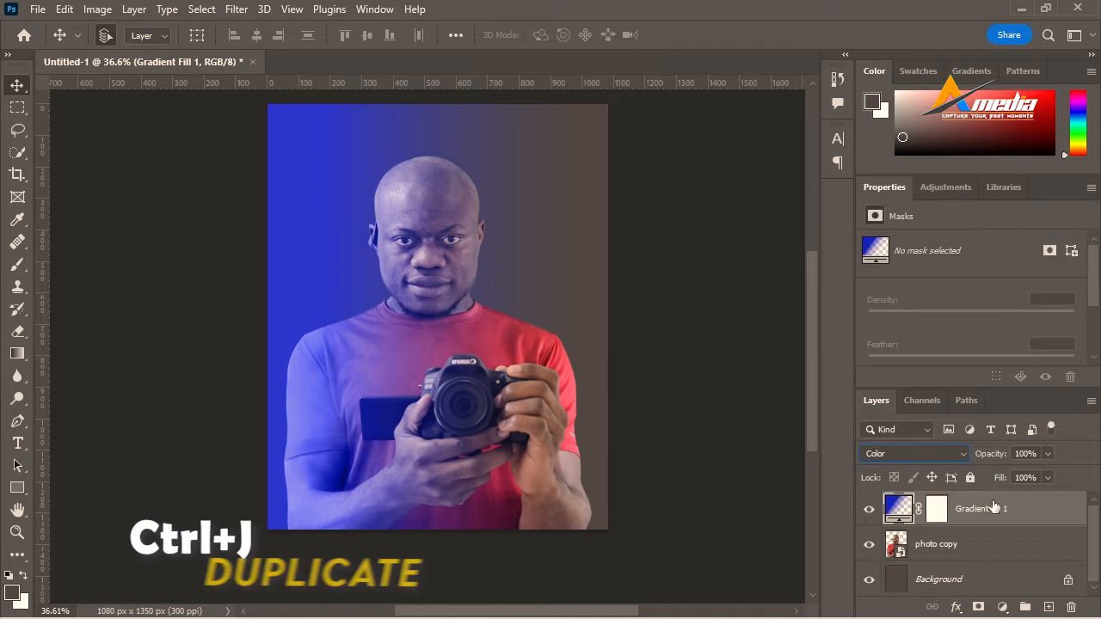
key(ctrl+j)
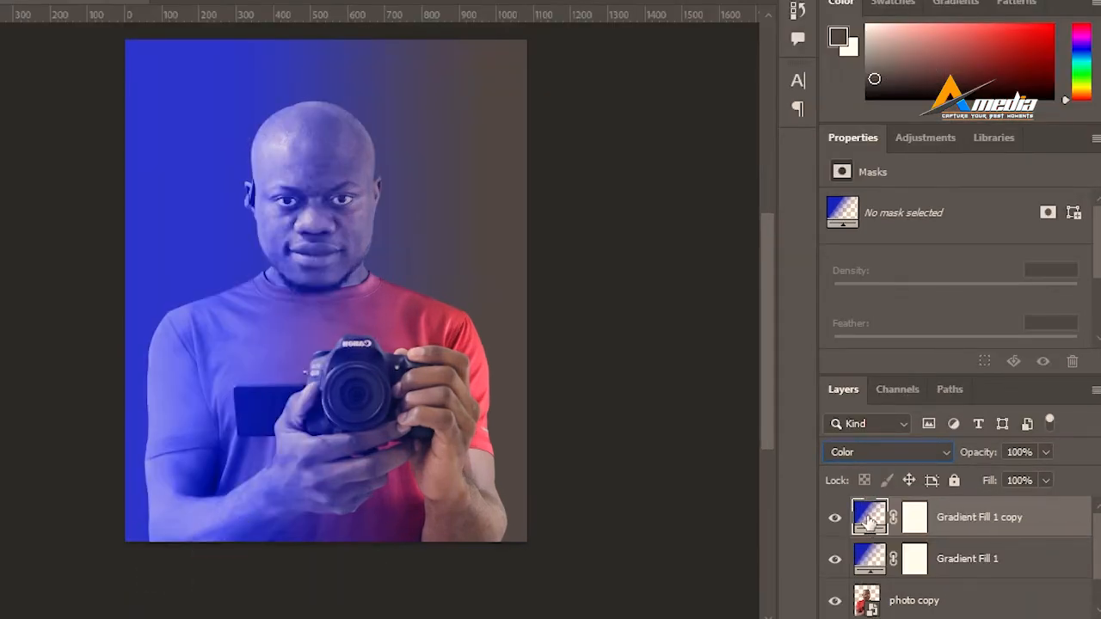
Set the Gradient Fill 1 copy's left colour stop to yellow #c8be1b.
double_click(869, 516)
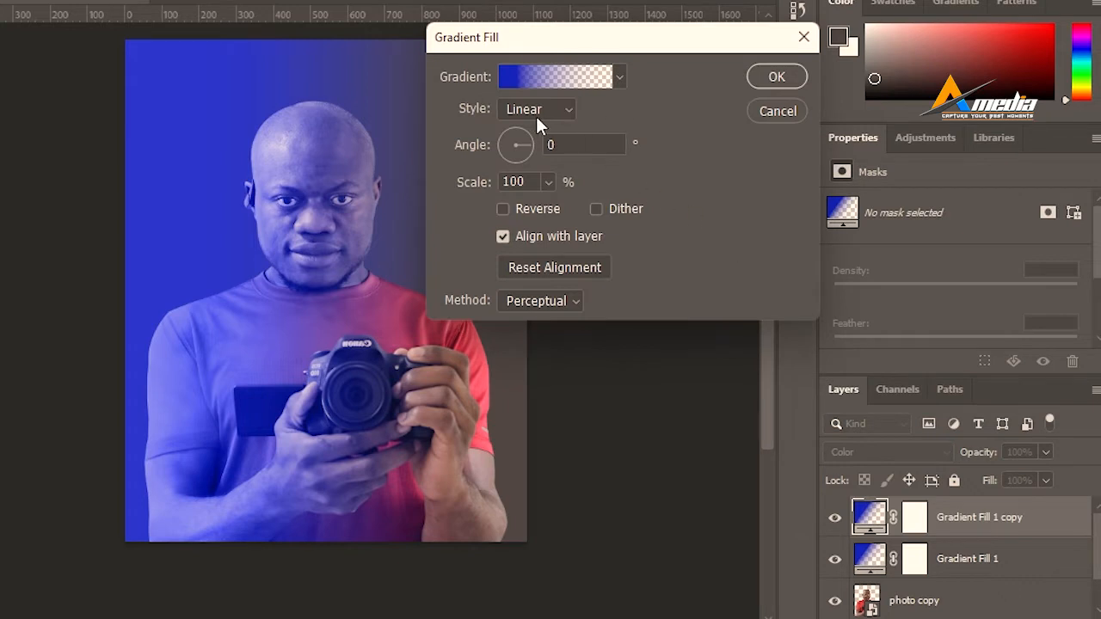
click(554, 75)
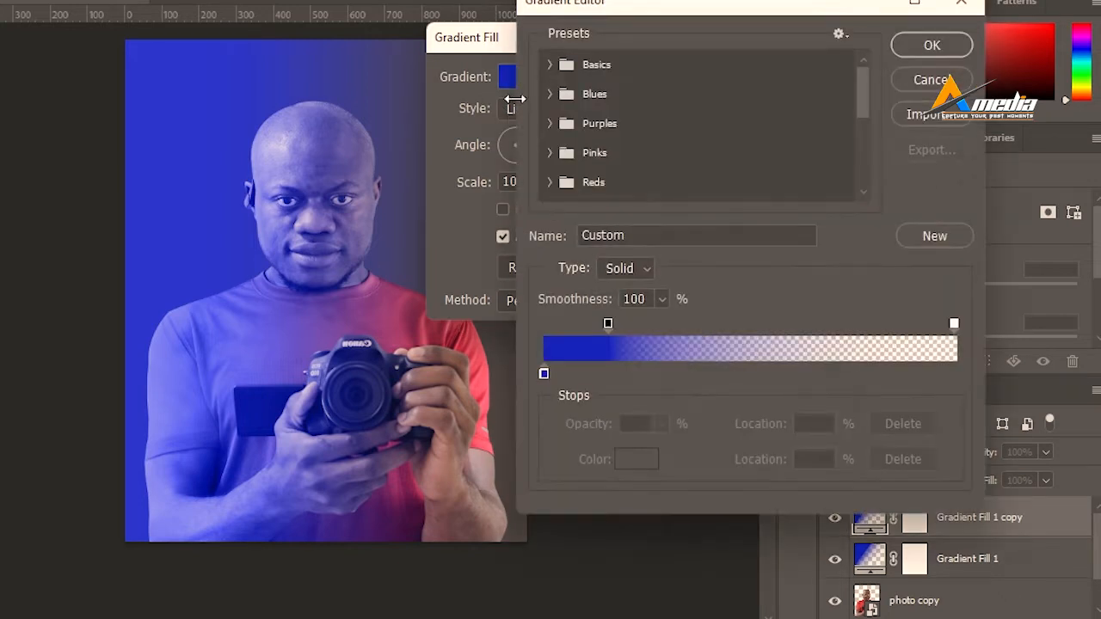
click(544, 373)
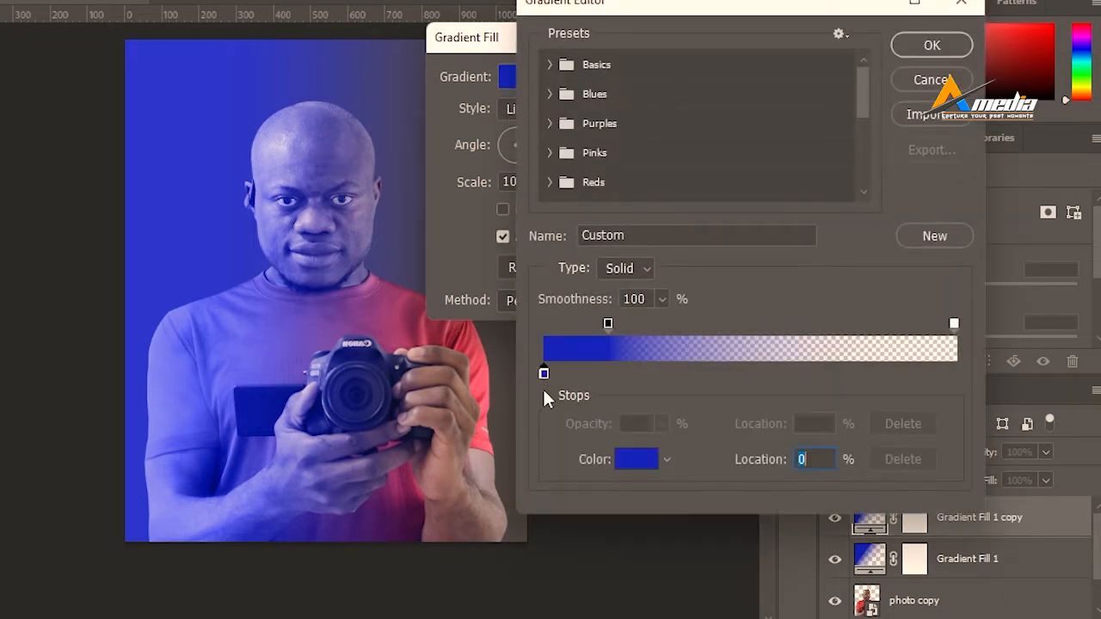
click(637, 458)
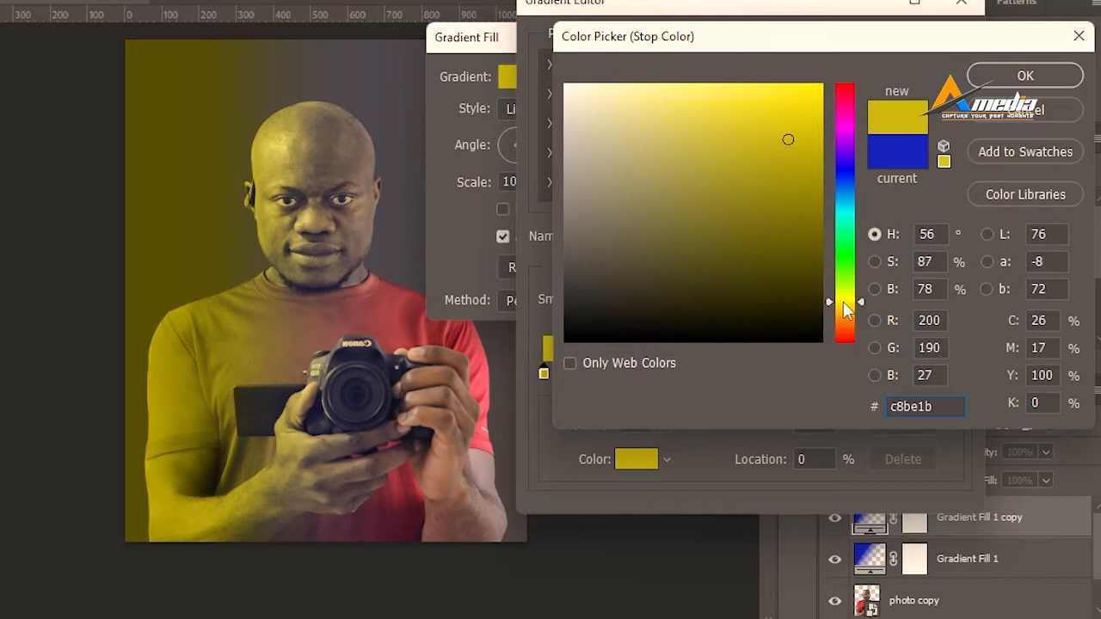
click(1026, 76)
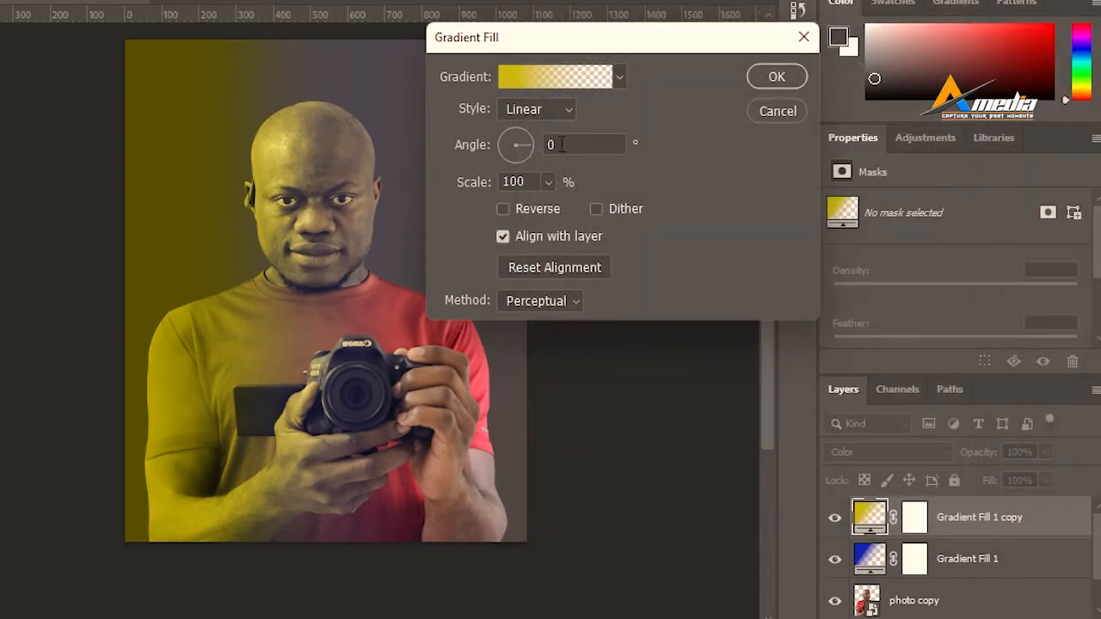
Try angles 1 and 180, return to 0 and tick Reverse so yellow lights the right side.
text(1)
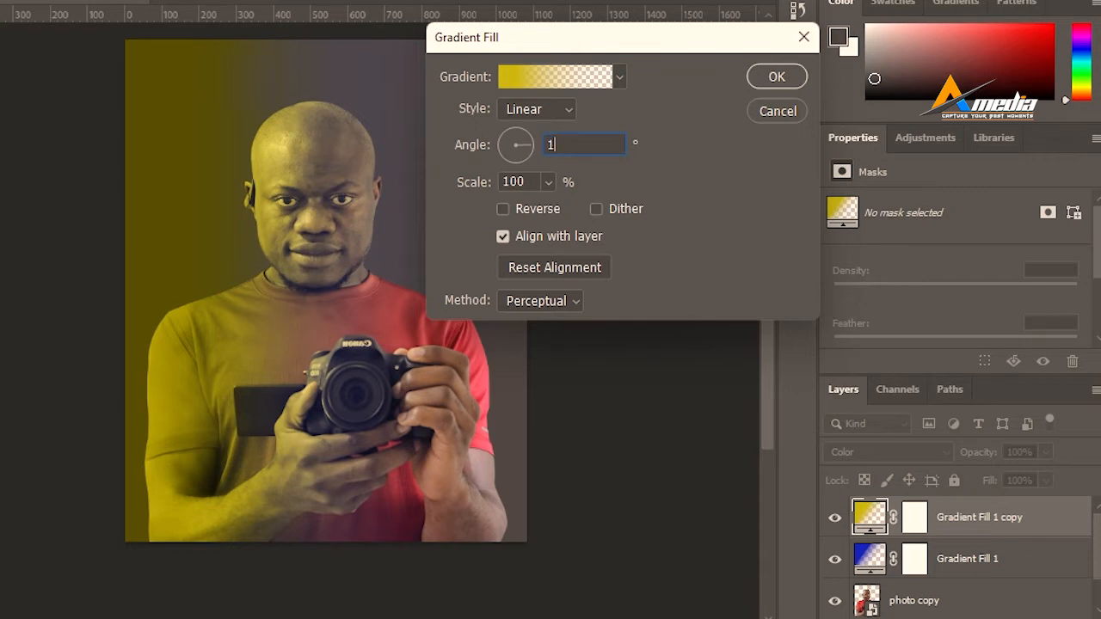
text(180)
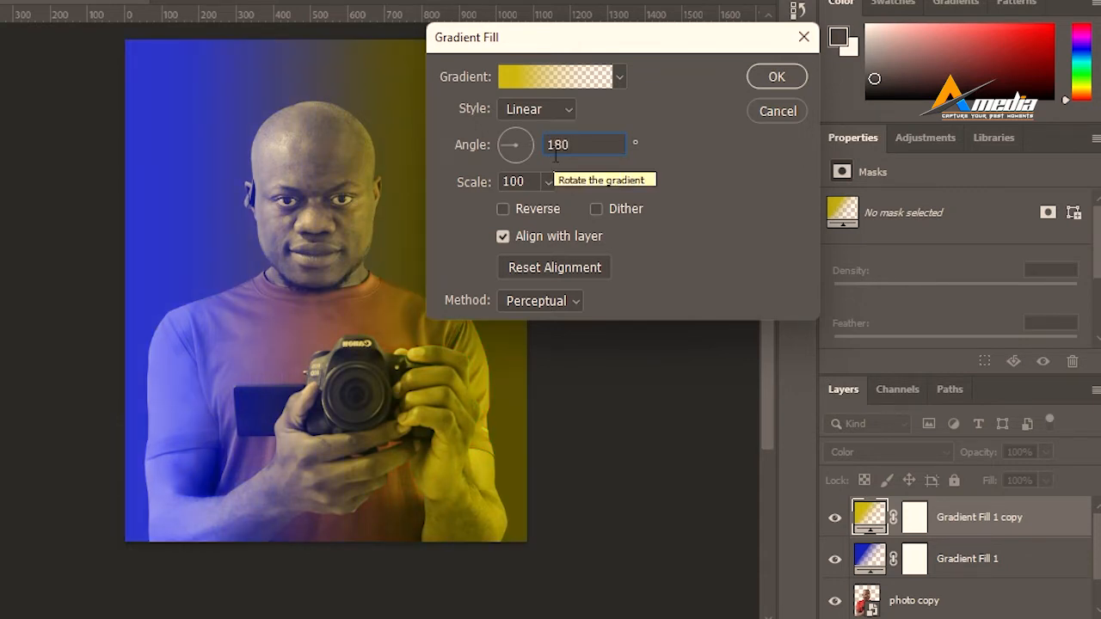
text(0)
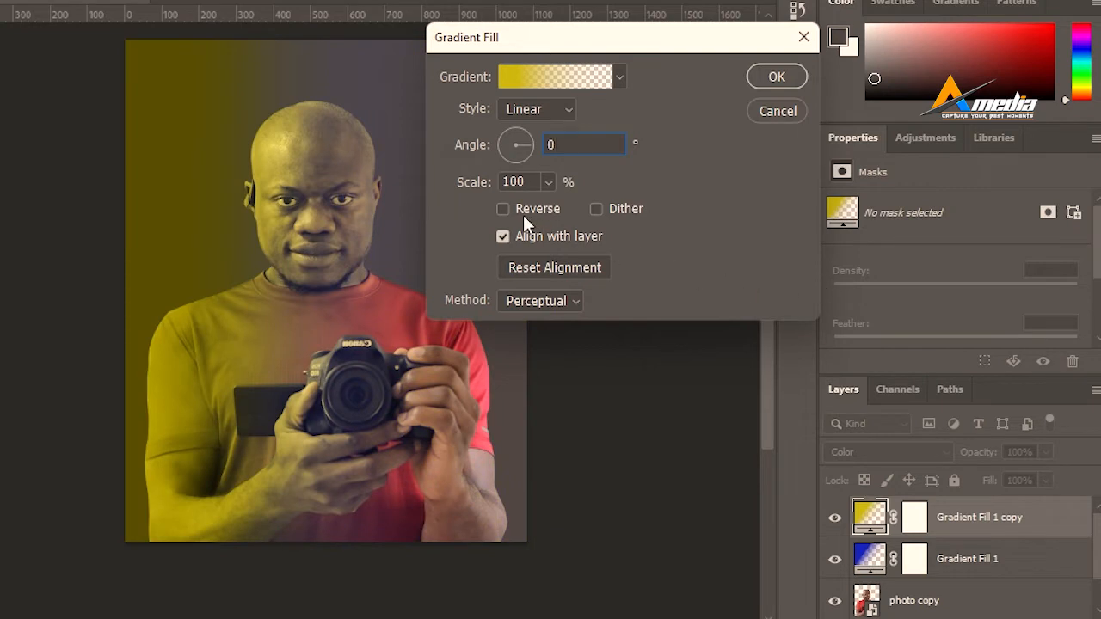
click(503, 208)
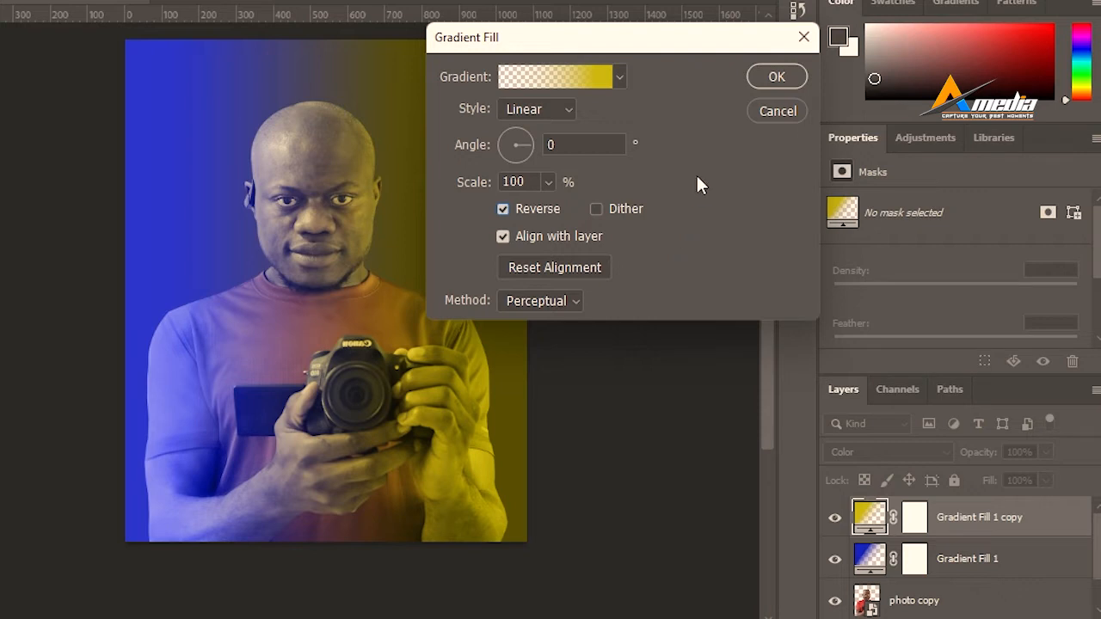
click(774, 75)
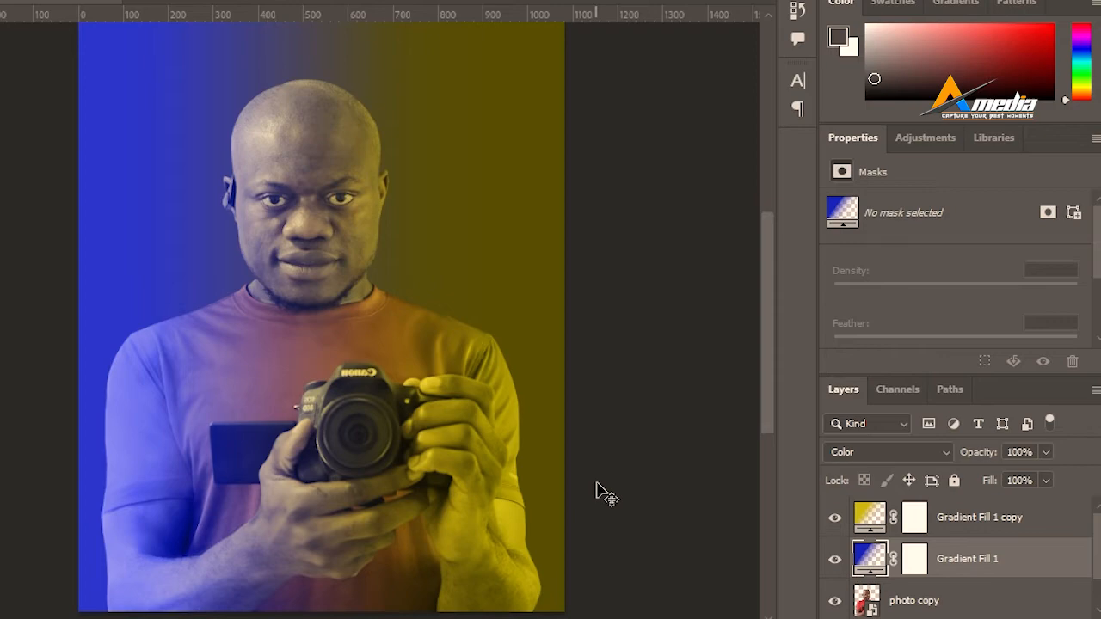
mouse_move(332, 213)
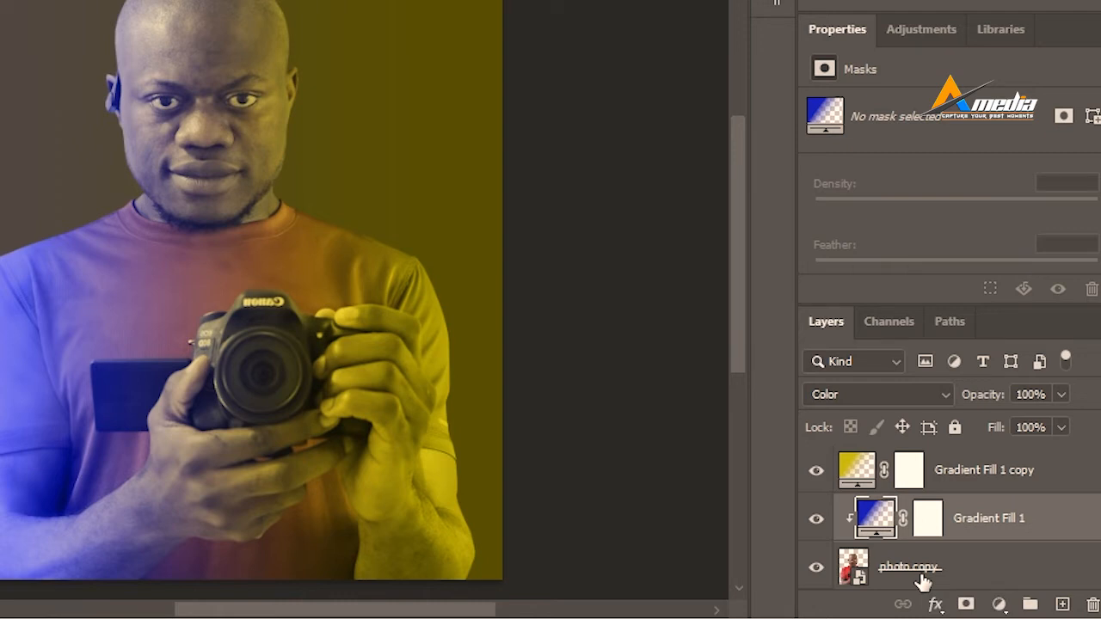
mouse_move(961, 469)
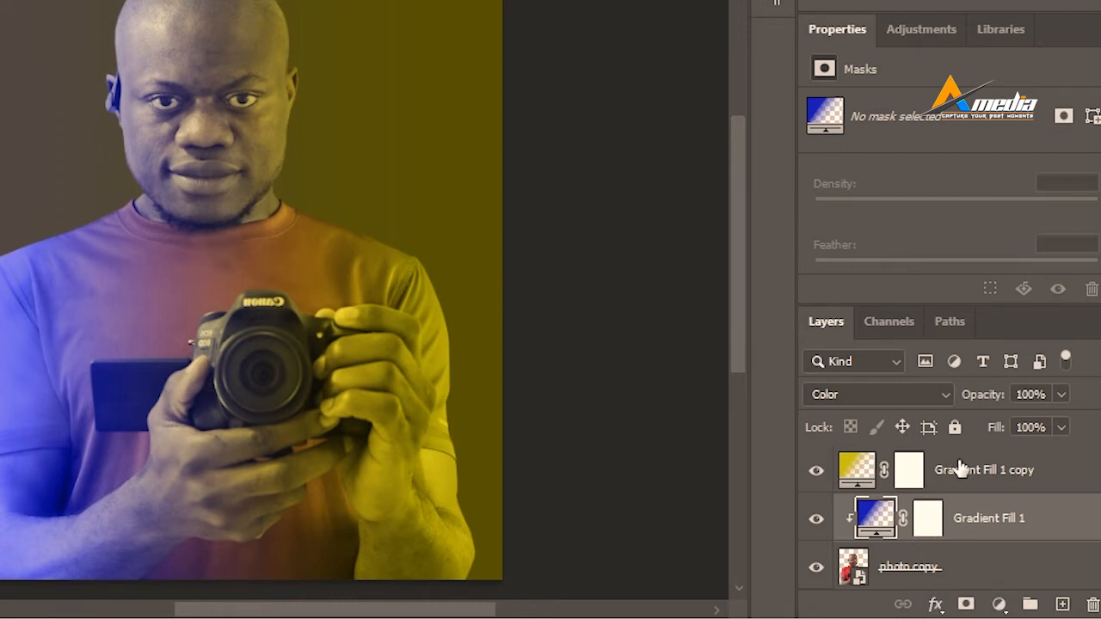
Create a clipping mask on Gradient Fill 1 copy to confine the yellow gradient to the subject.
right_click(984, 470)
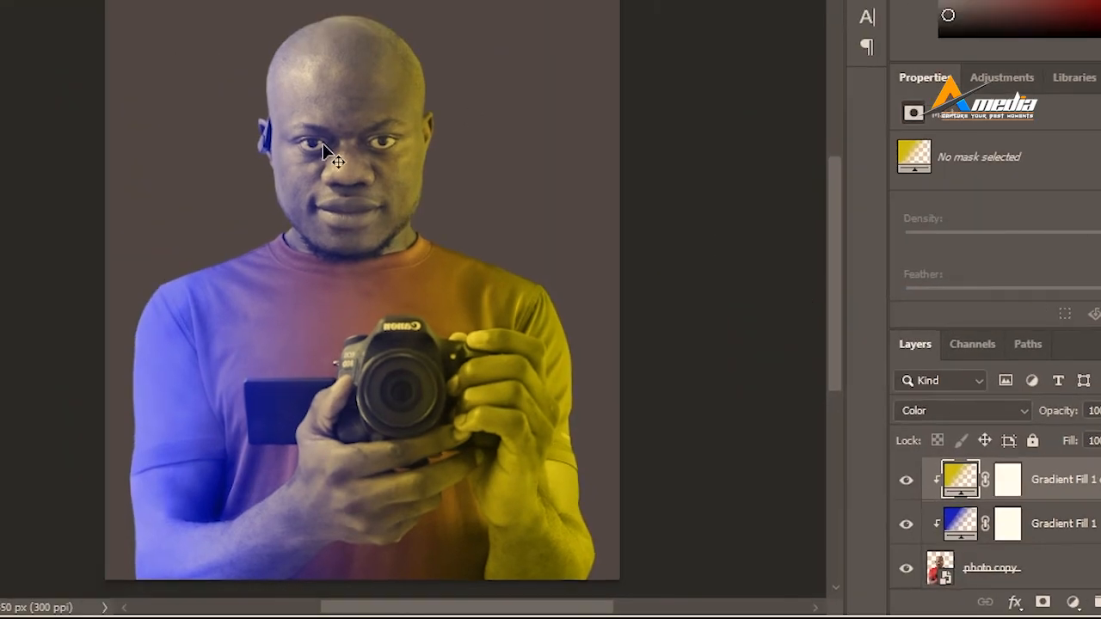
mouse_move(344, 325)
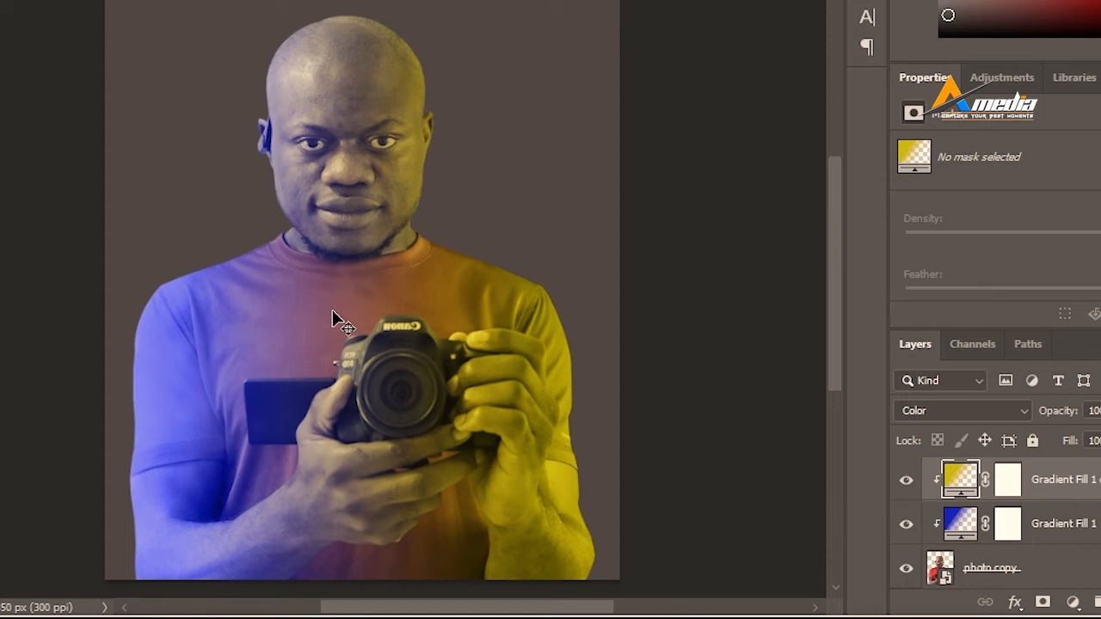
mouse_move(416, 245)
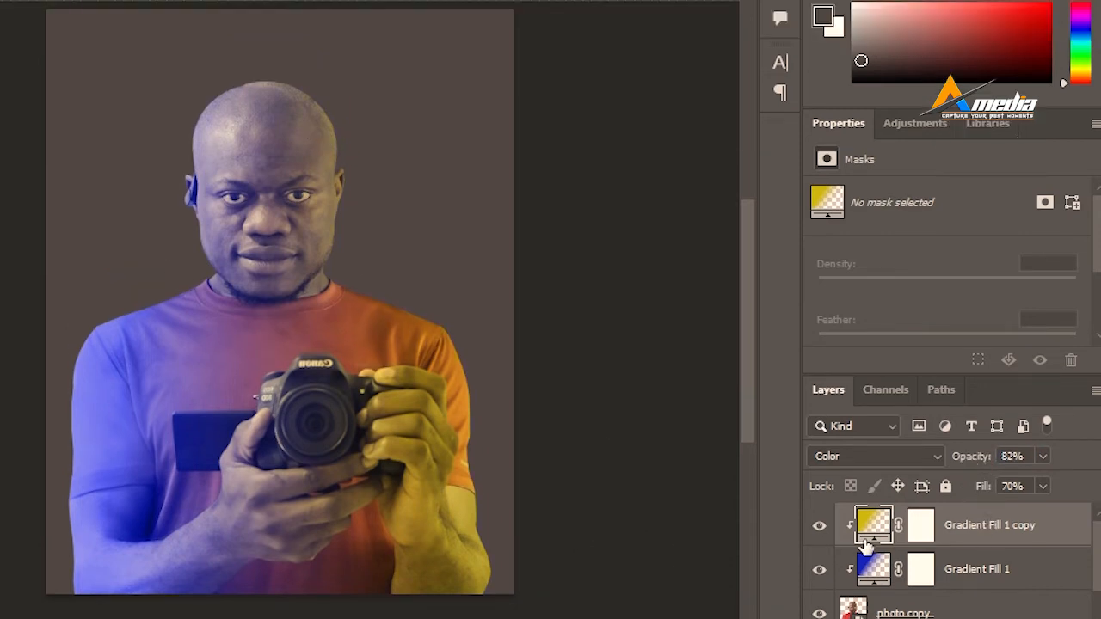
Change the Gradient Fill 1 copy's left colour stop from yellow to red.
double_click(872, 524)
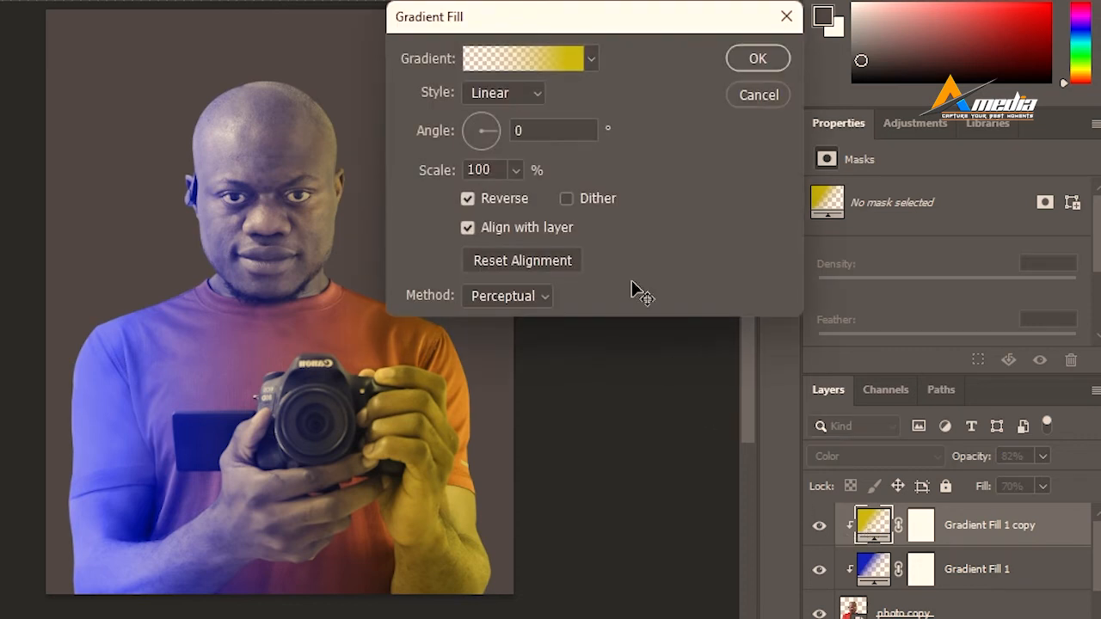
click(519, 59)
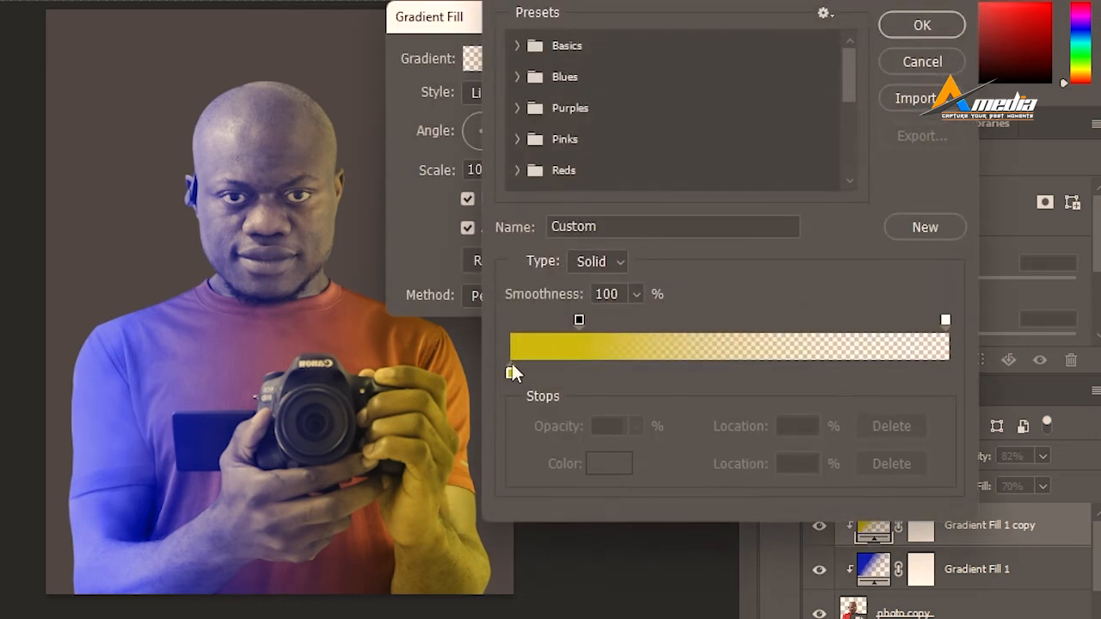
click(511, 372)
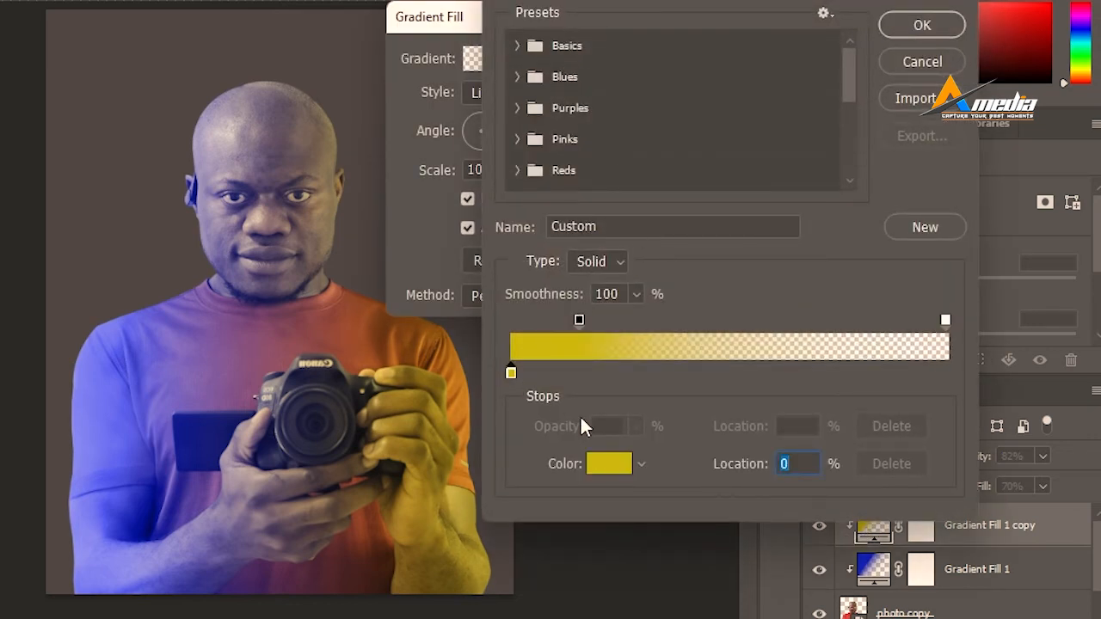
click(609, 463)
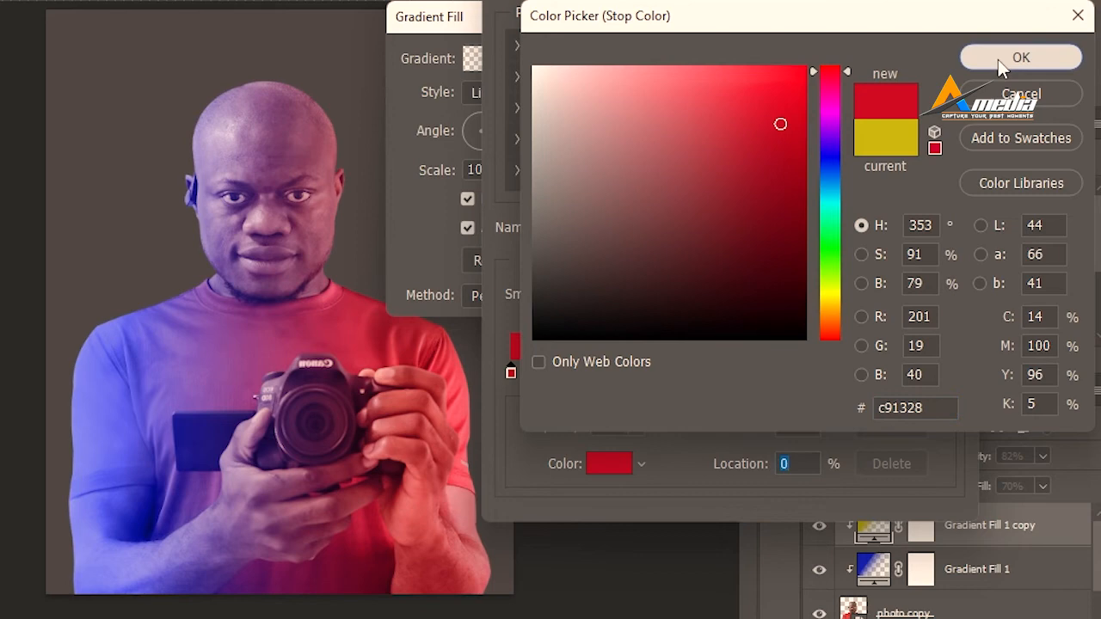
click(1022, 57)
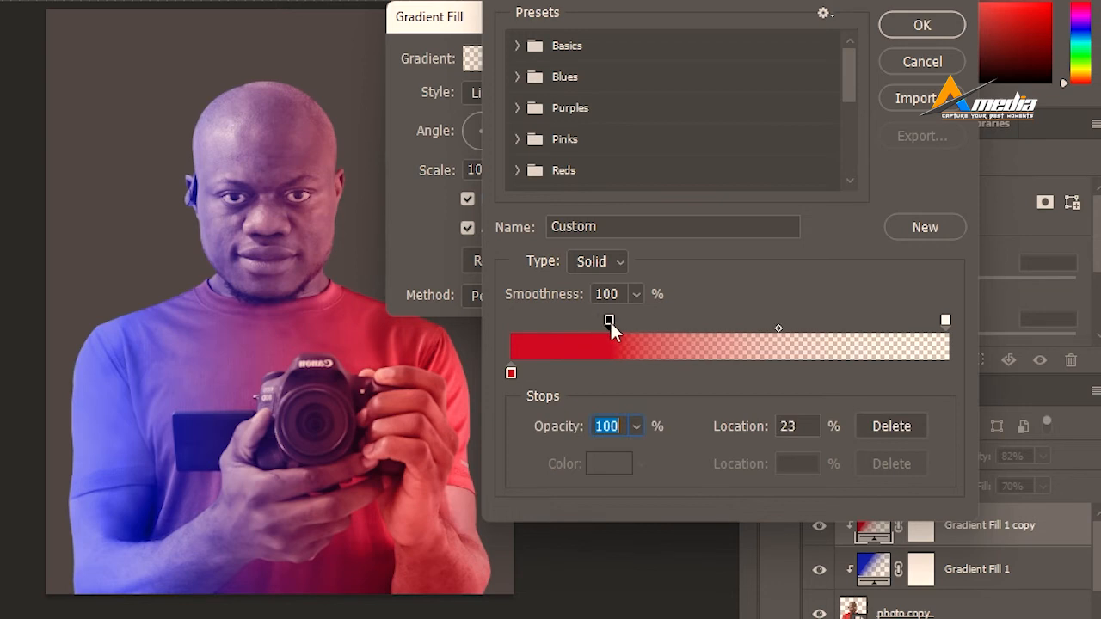
Move the red opacity stop to 36% and shift the fade midpoint to about 39%.
drag(610, 322, 623, 322)
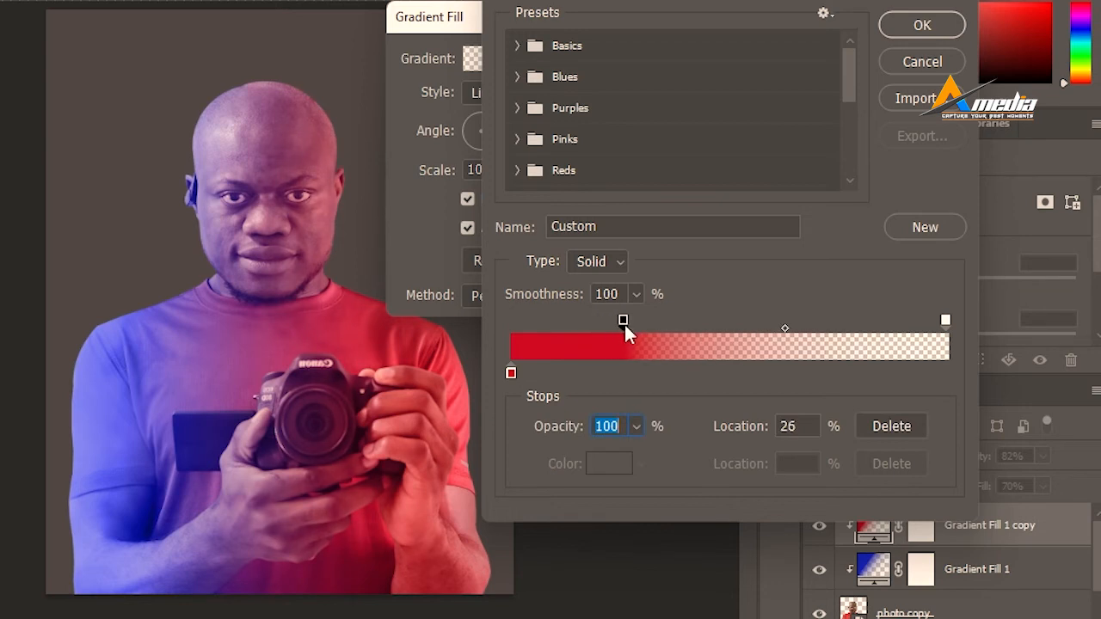
drag(623, 322, 640, 322)
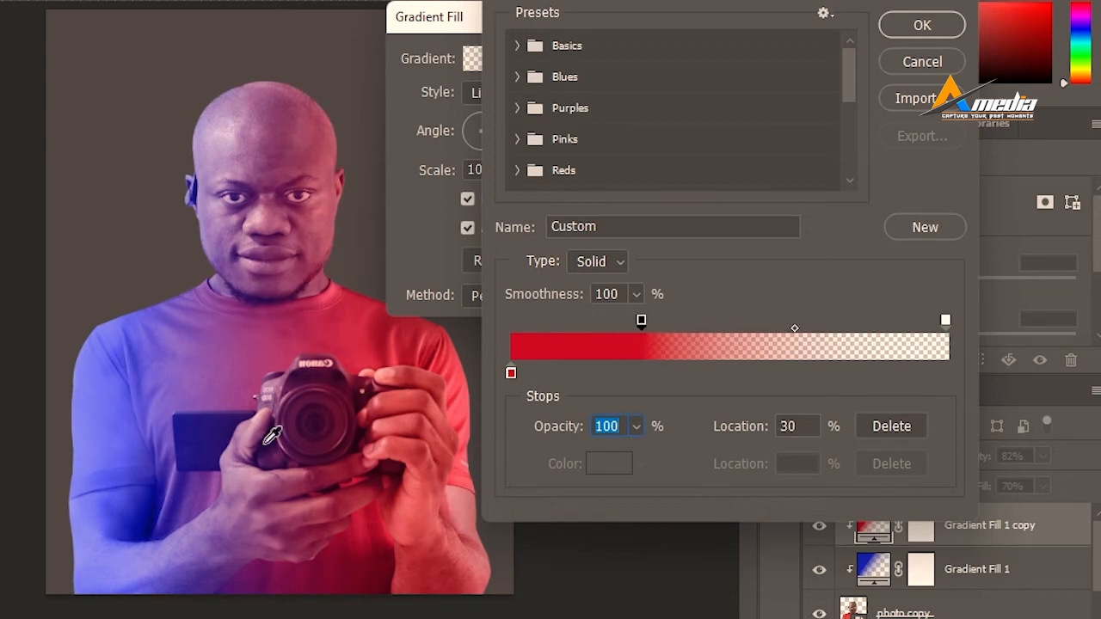
drag(640, 320, 665, 320)
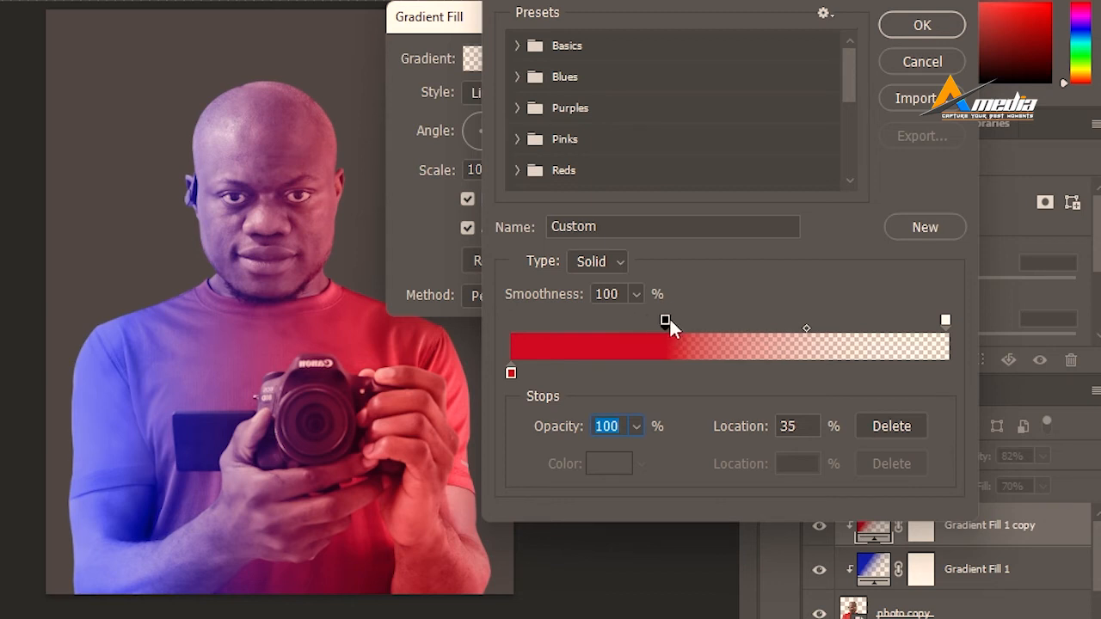
drag(664, 320, 667, 320)
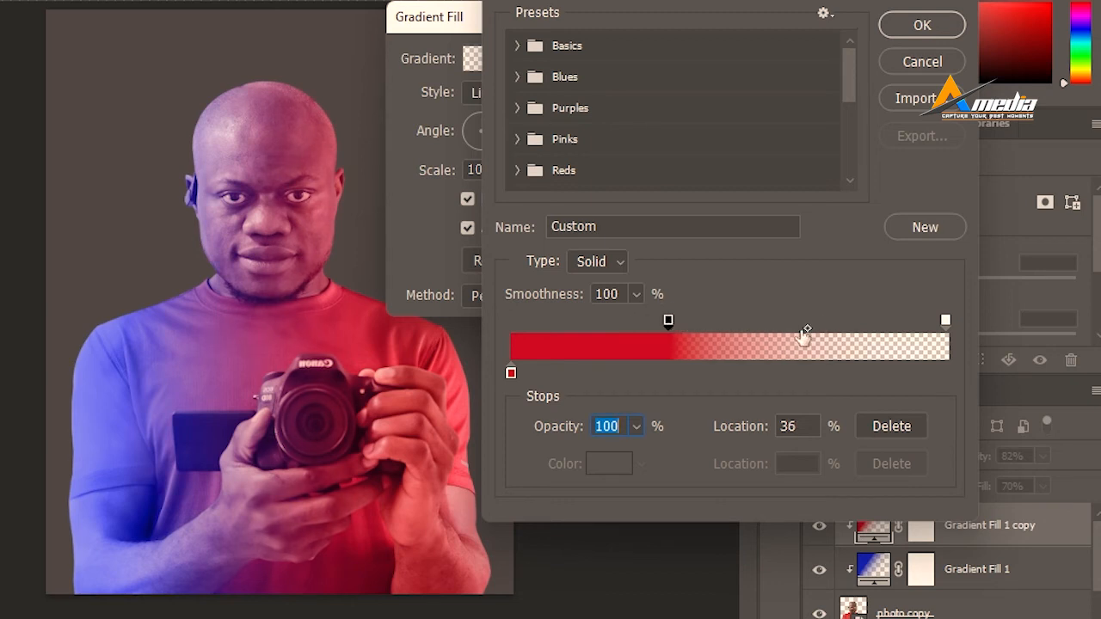
drag(805, 334, 753, 334)
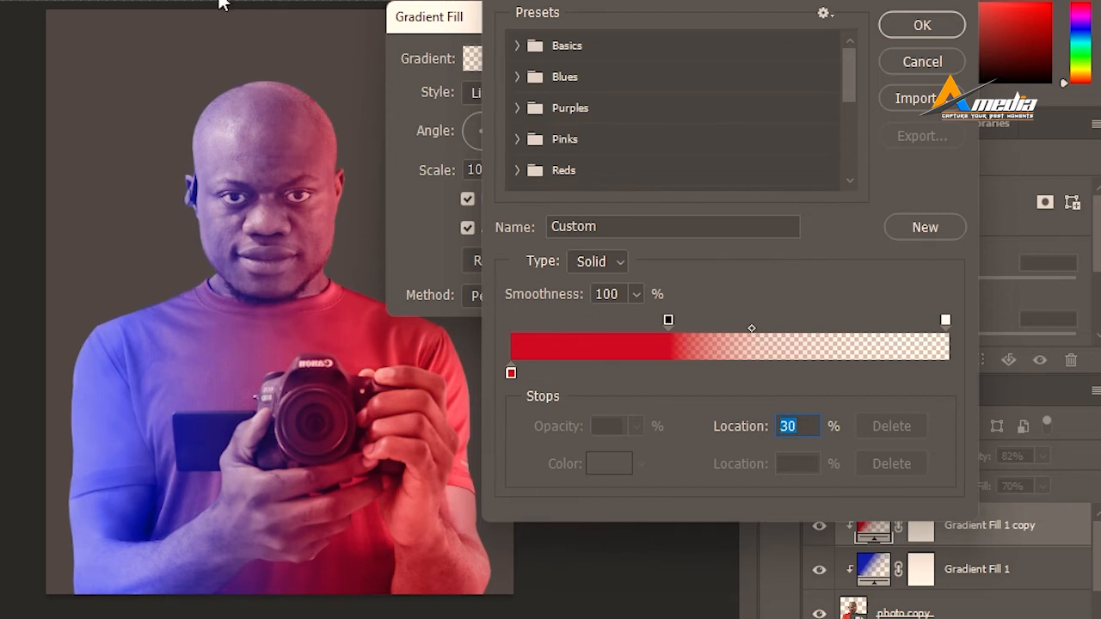
mouse_move(754, 337)
text(5)
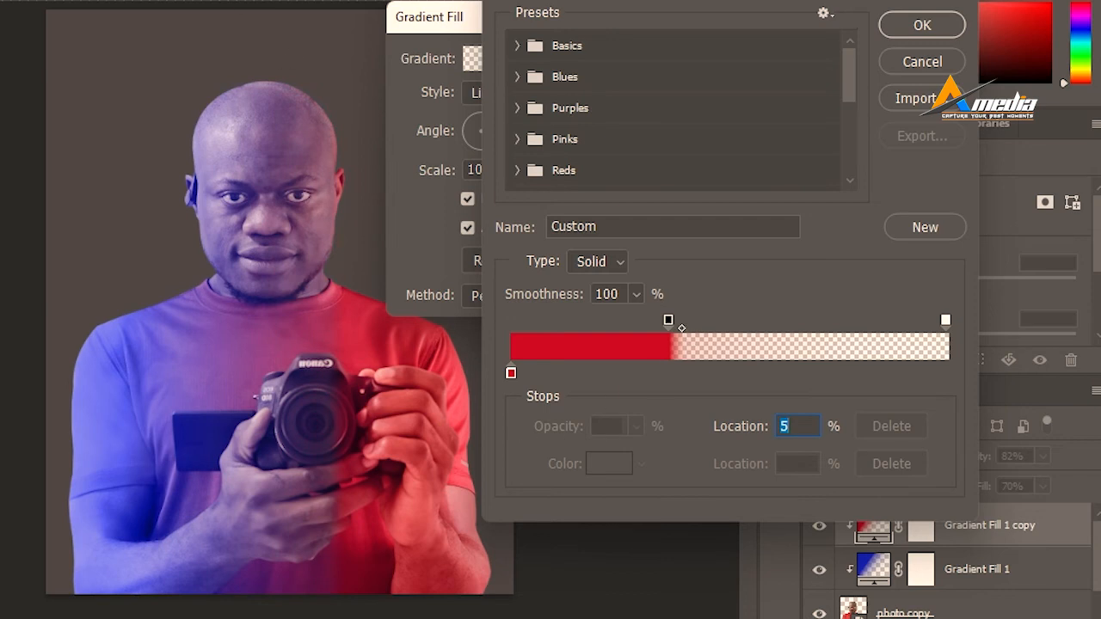
mouse_move(375, 542)
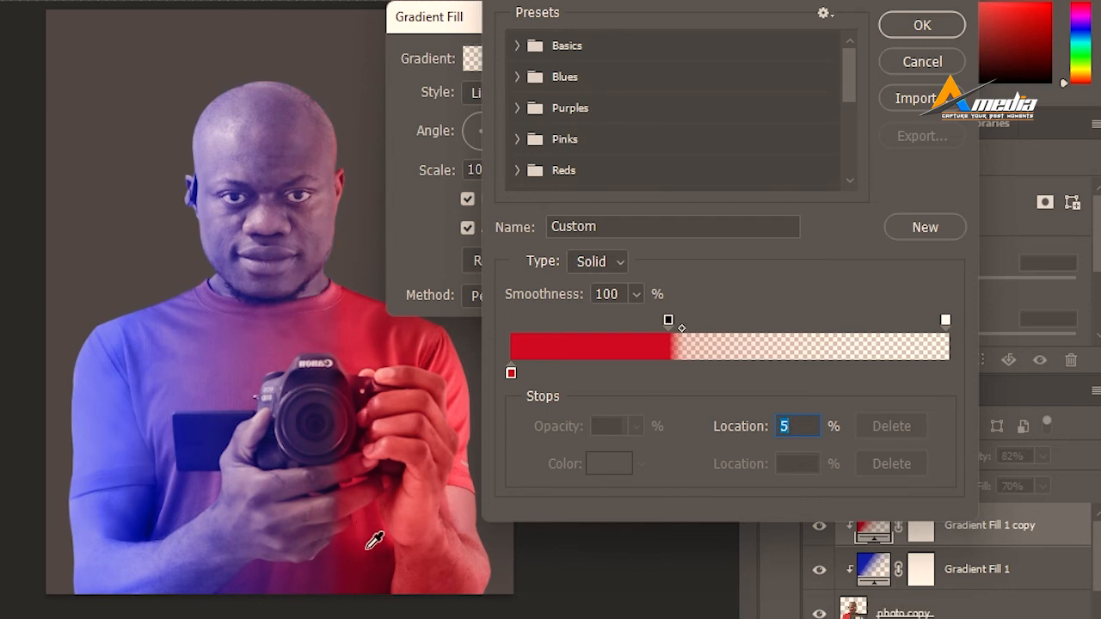
drag(680, 327, 709, 327)
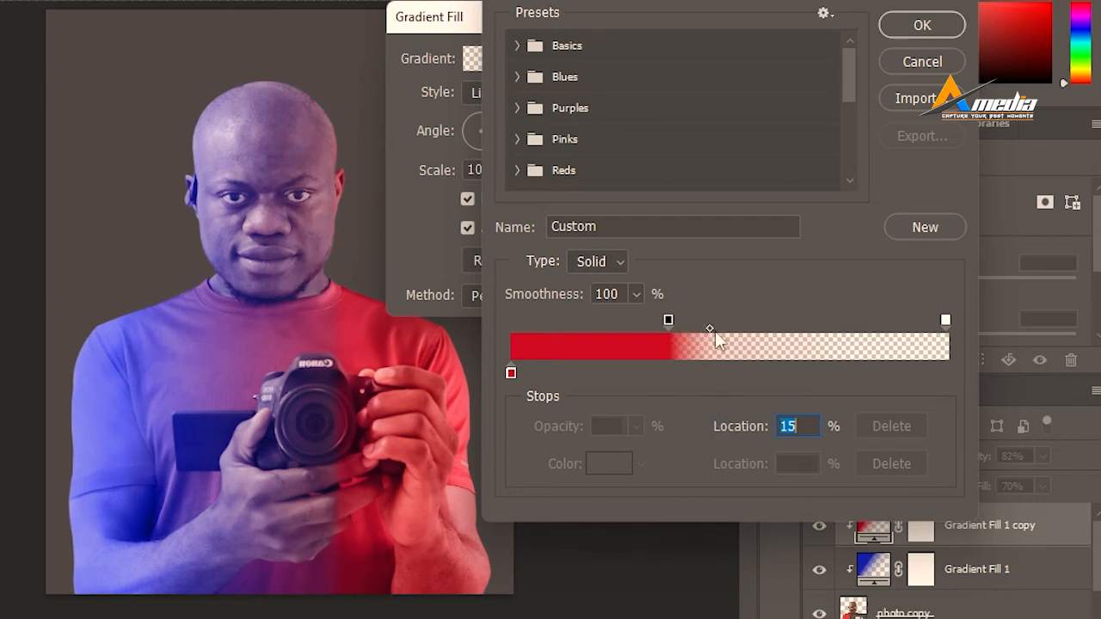
drag(709, 330, 834, 331)
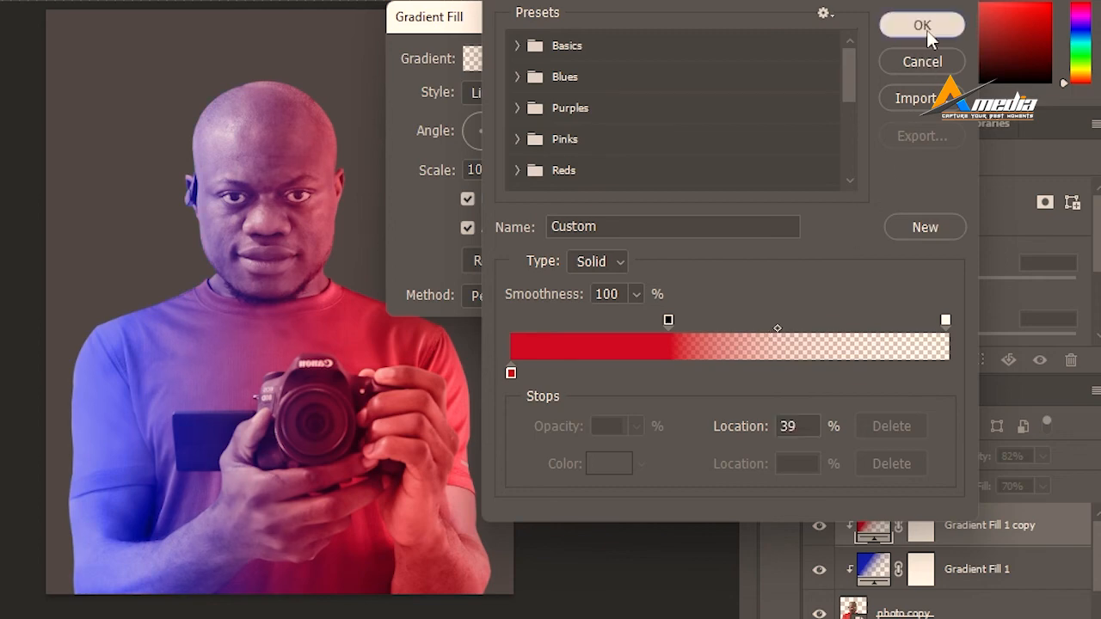
Discard the red gradient edits so the blue-to-yellow lighting remains on the subject.
click(922, 24)
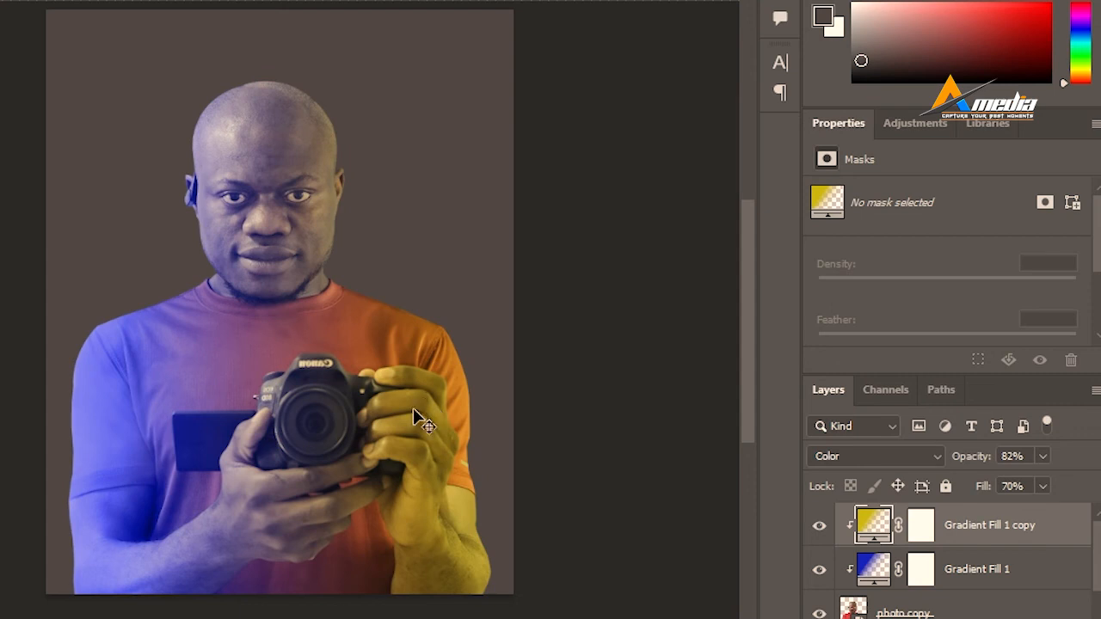
mouse_move(513, 482)
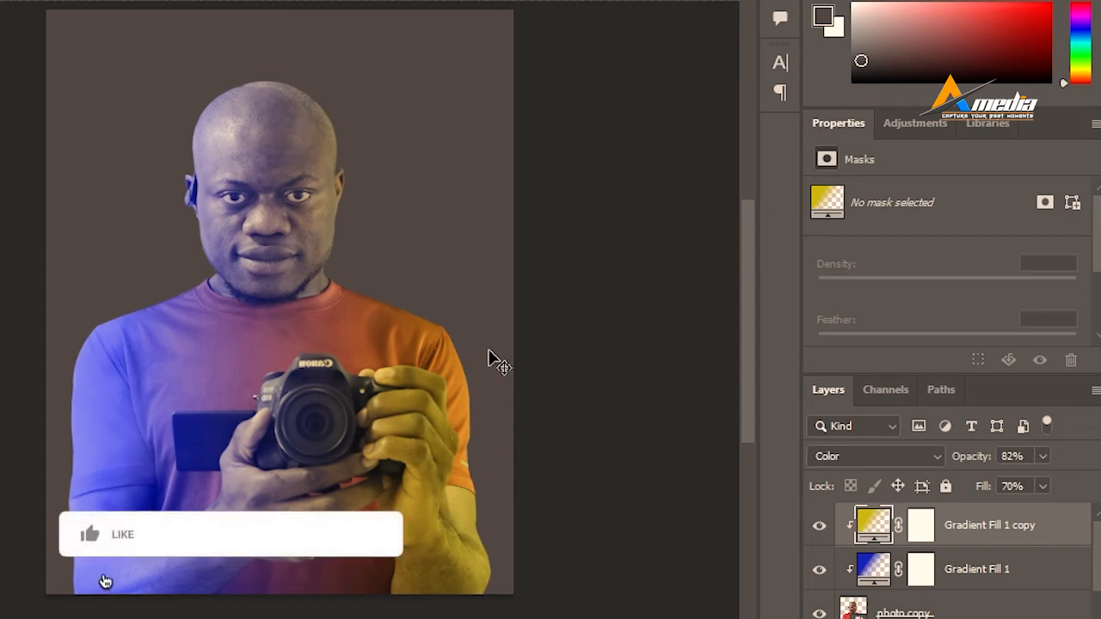
click(90, 534)
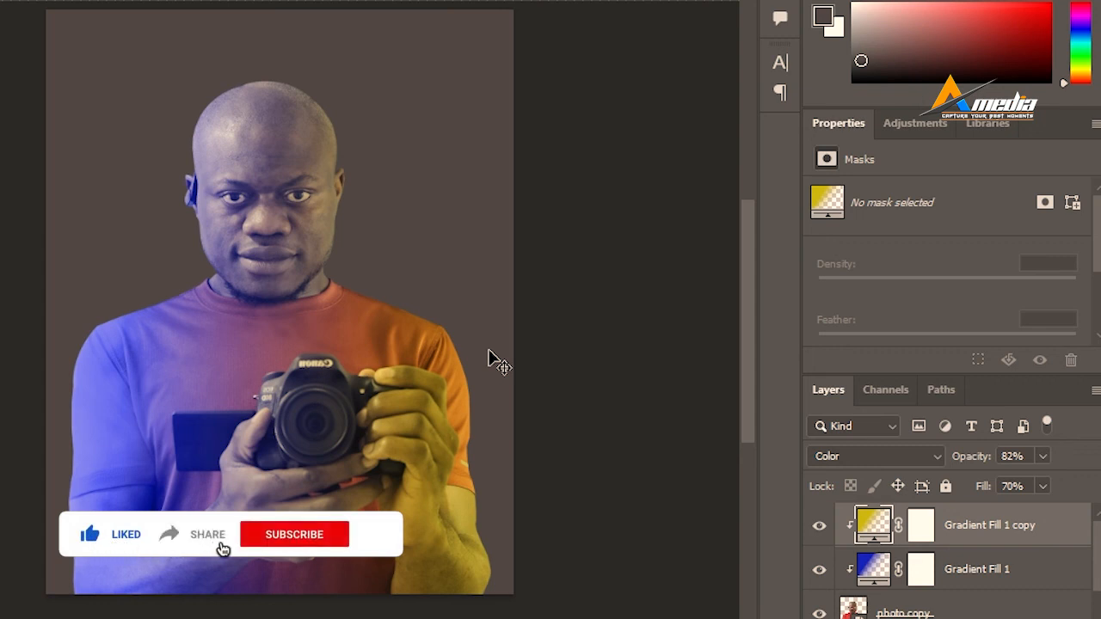
click(293, 534)
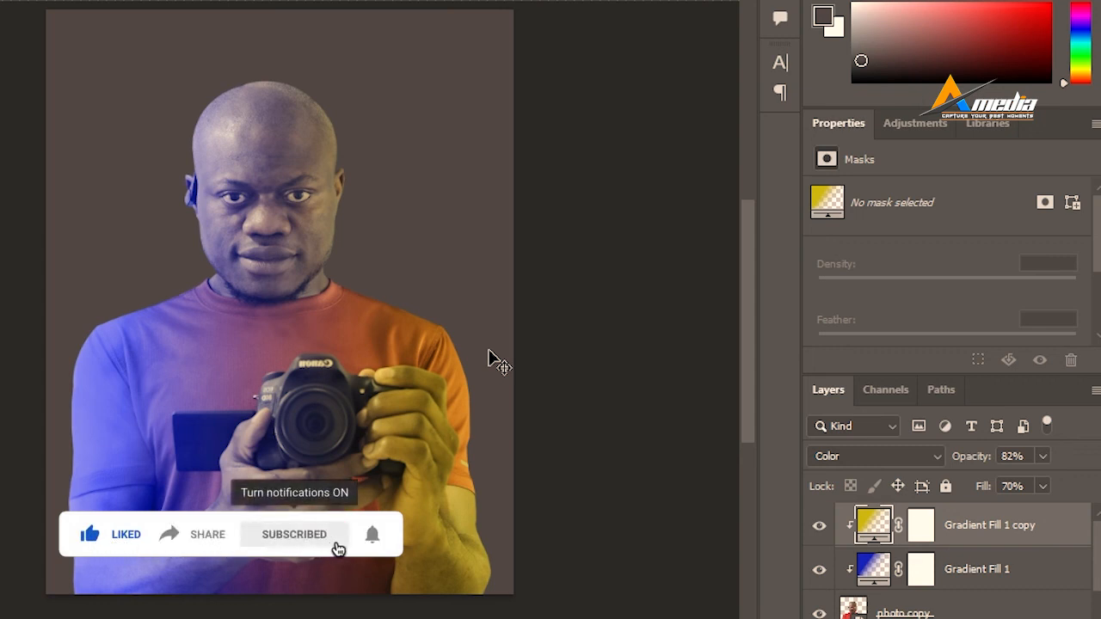